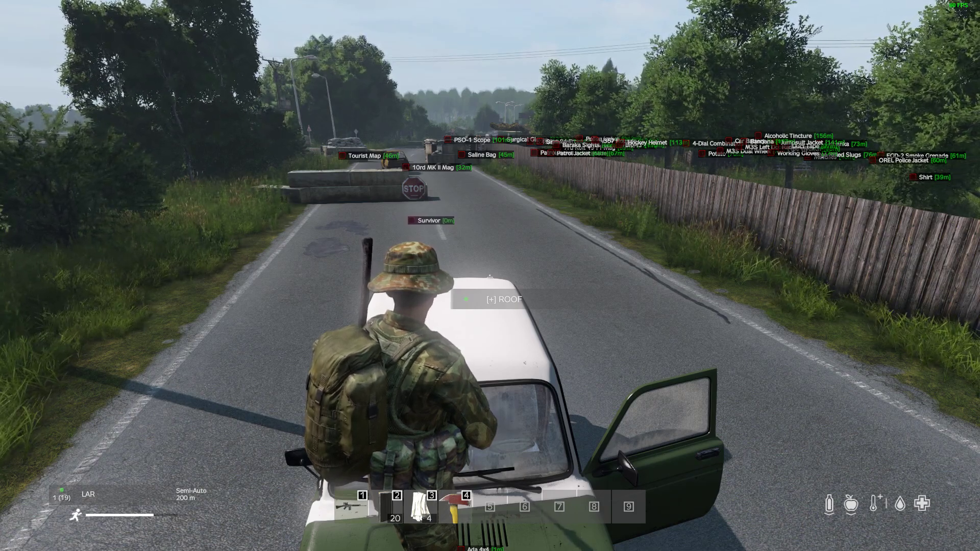
Check the player position and grid info on the in-game map, toggling it several times.
{"action": "key", "text": "M"}
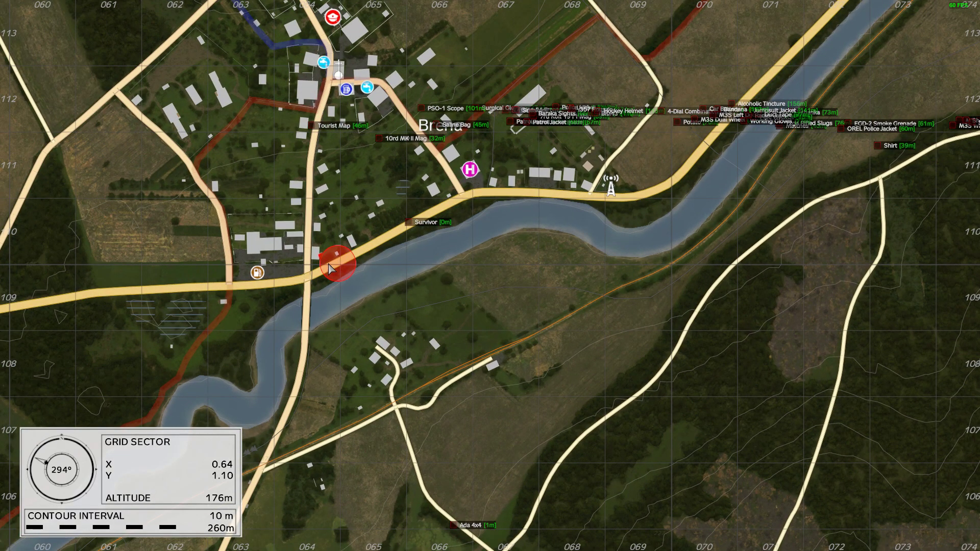
{"action": "mouse_move", "coordinate": [319, 256]}
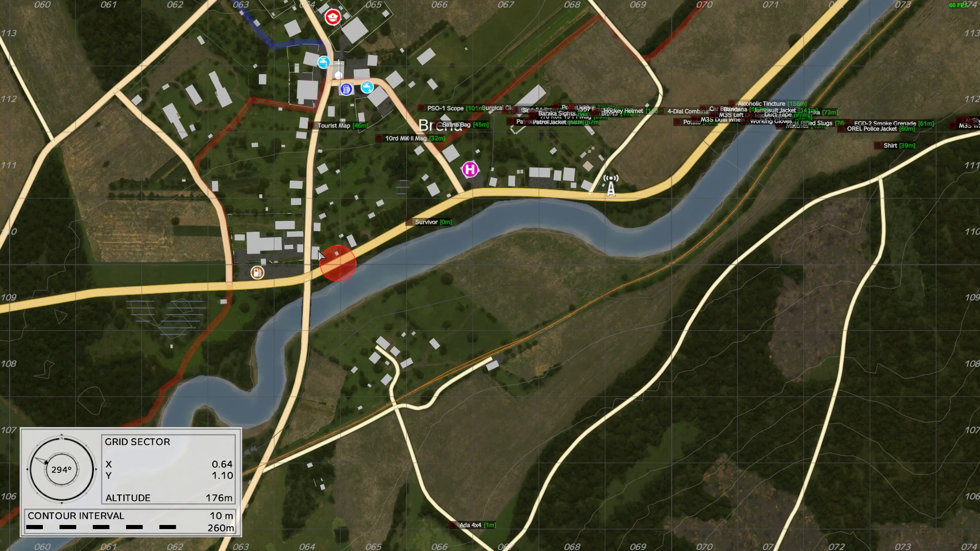
{"action": "scroll", "scroll_direction": "down", "scroll_amount": 3}
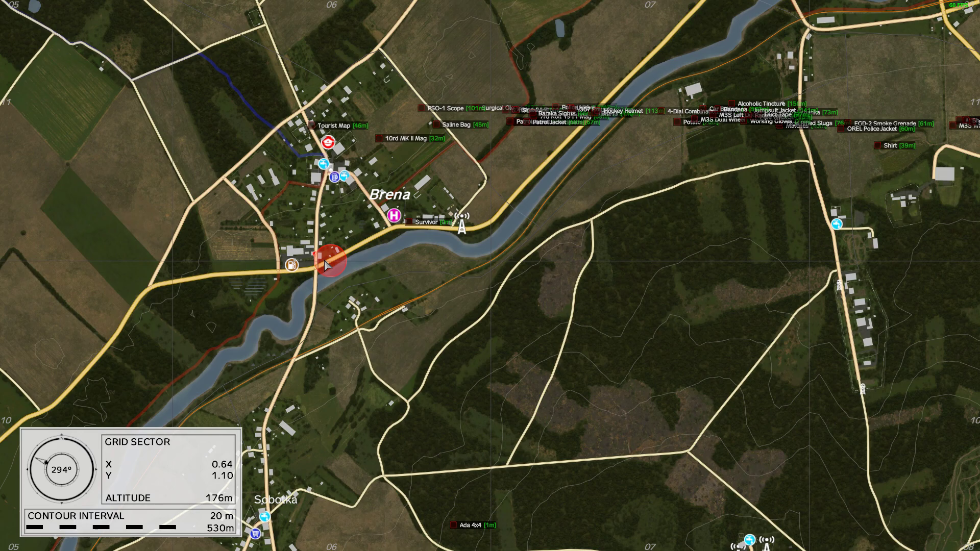
{"action": "key", "text": "M"}
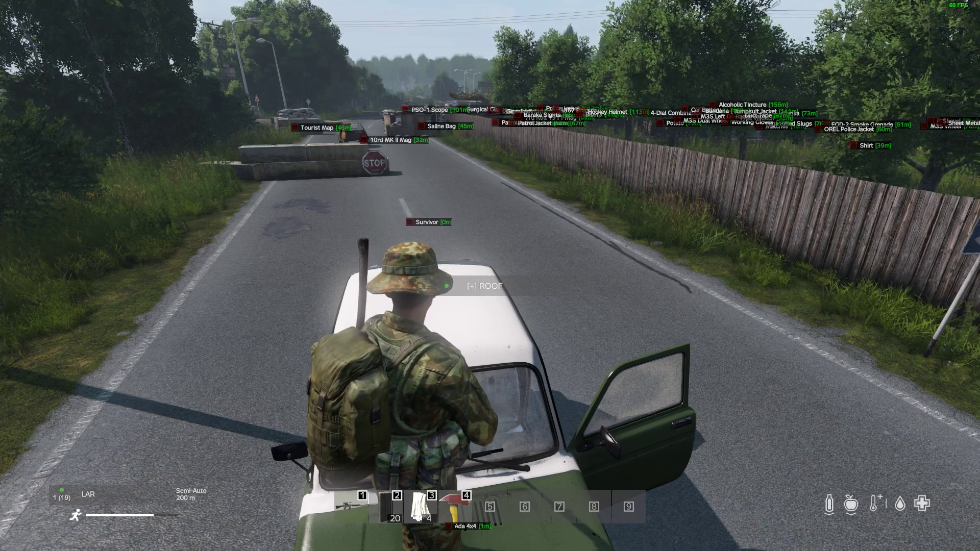
{"action": "key", "text": "M"}
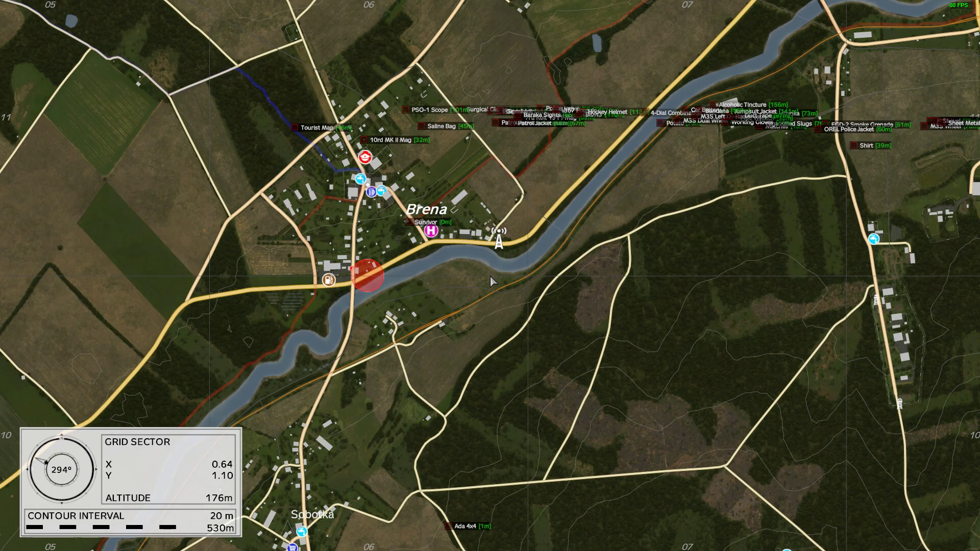
{"action": "key", "text": "M"}
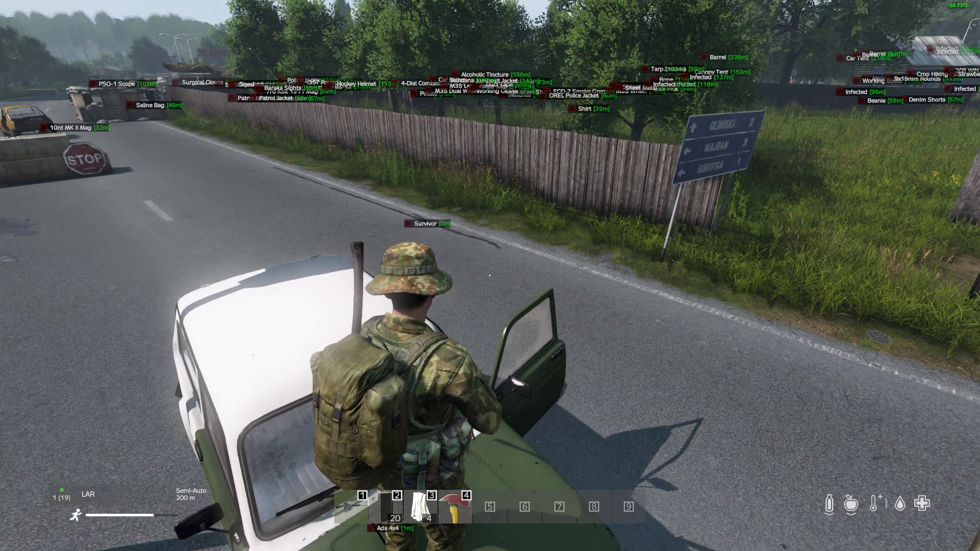
{"action": "key", "text": "M"}
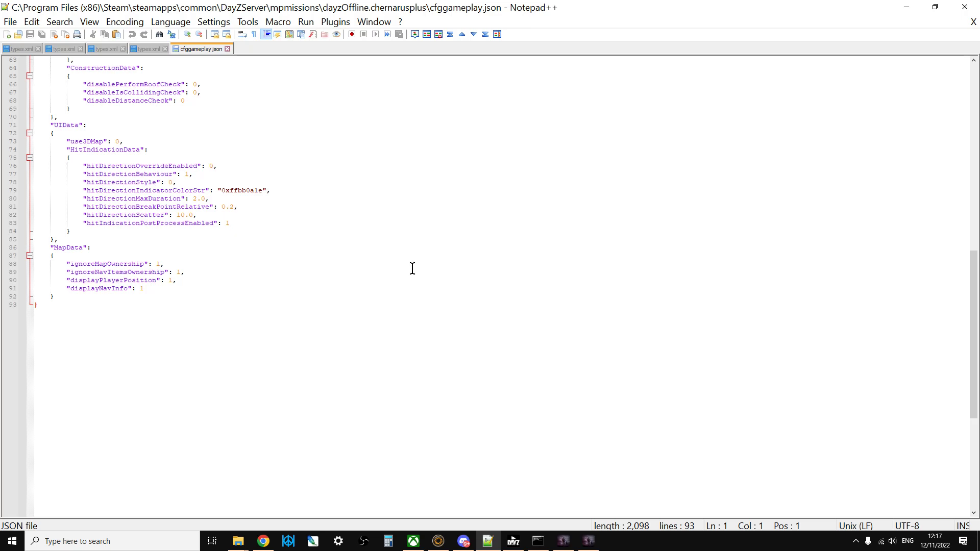
{"action": "mouse_move", "coordinate": [218, 64]}
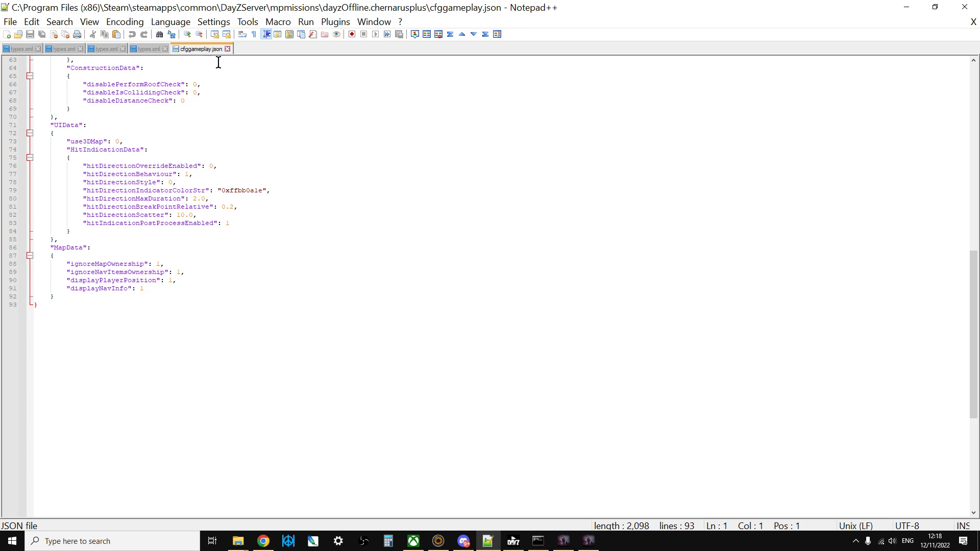
{"action": "mouse_move", "coordinate": [275, 143]}
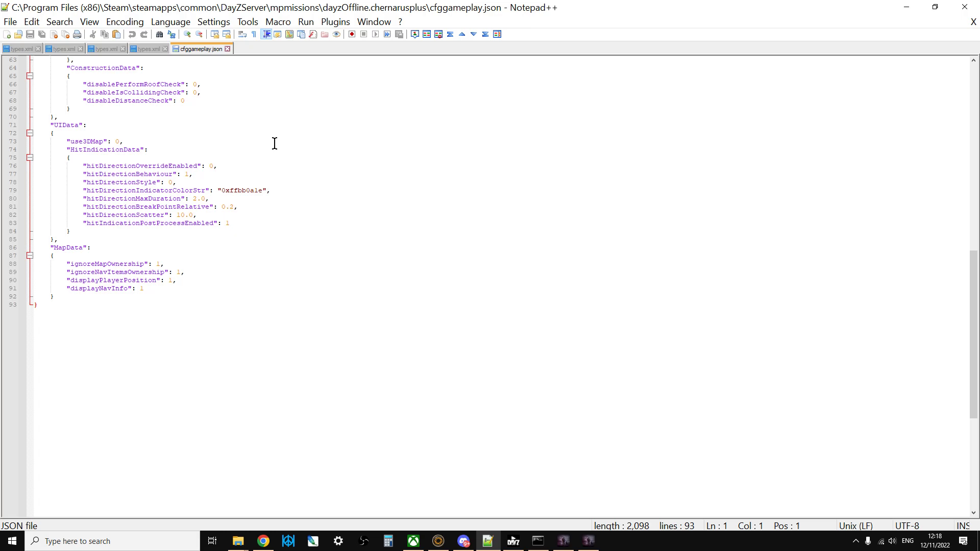
{"action": "mouse_move", "coordinate": [65, 248]}
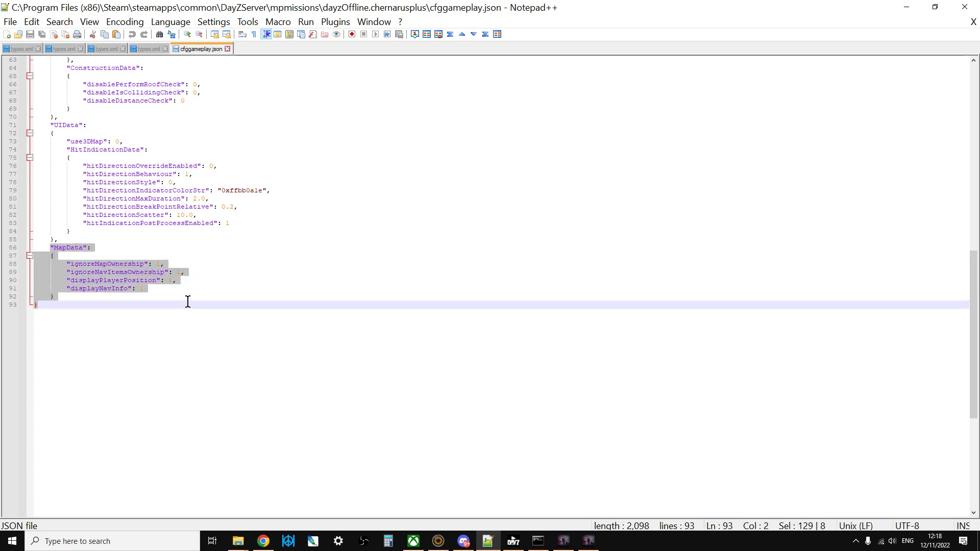
{"action": "mouse_move", "coordinate": [155, 271]}
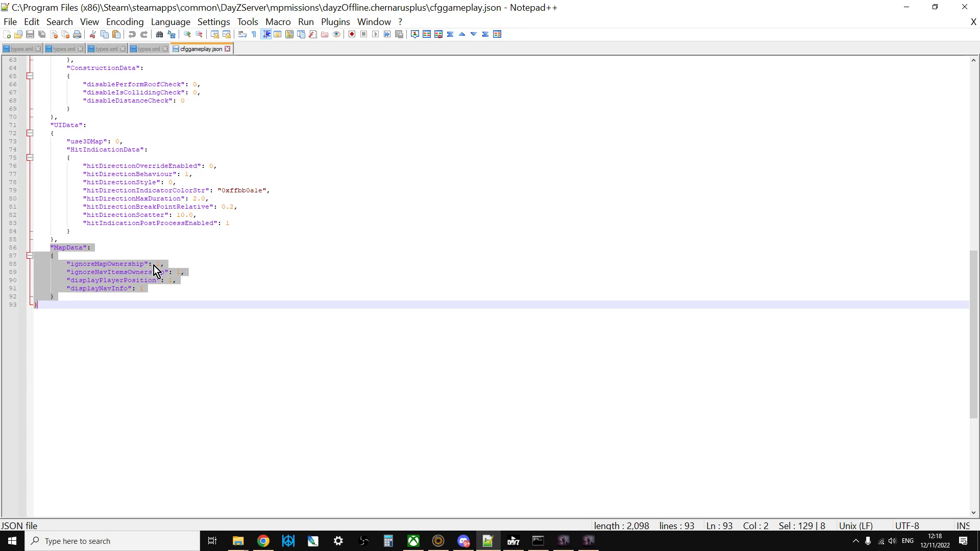
{"action": "mouse_move", "coordinate": [177, 284]}
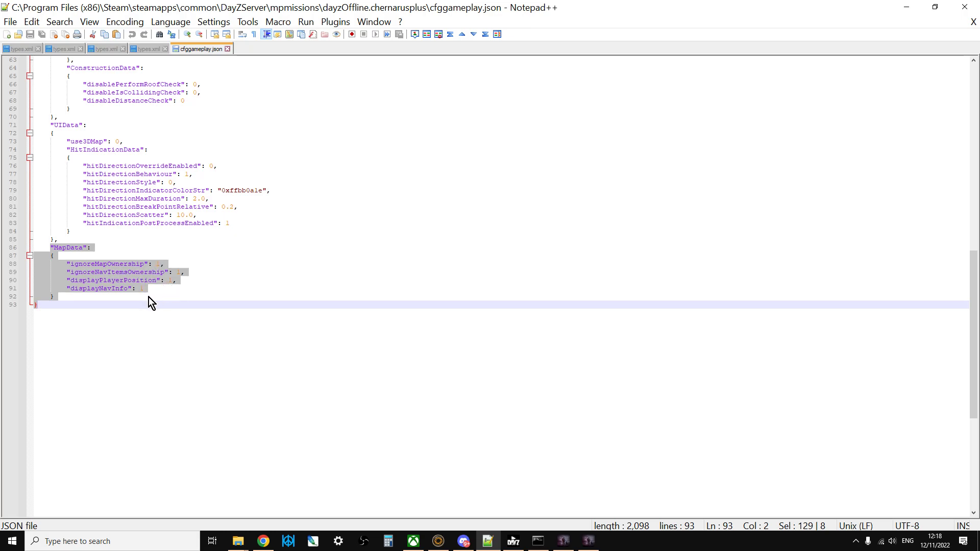
{"action": "mouse_move", "coordinate": [189, 267]}
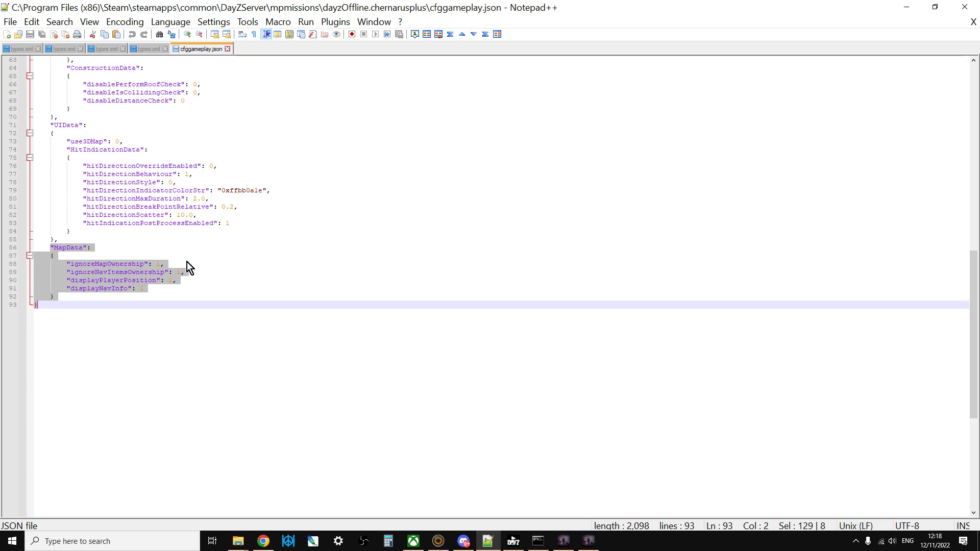
{"action": "mouse_move", "coordinate": [201, 263]}
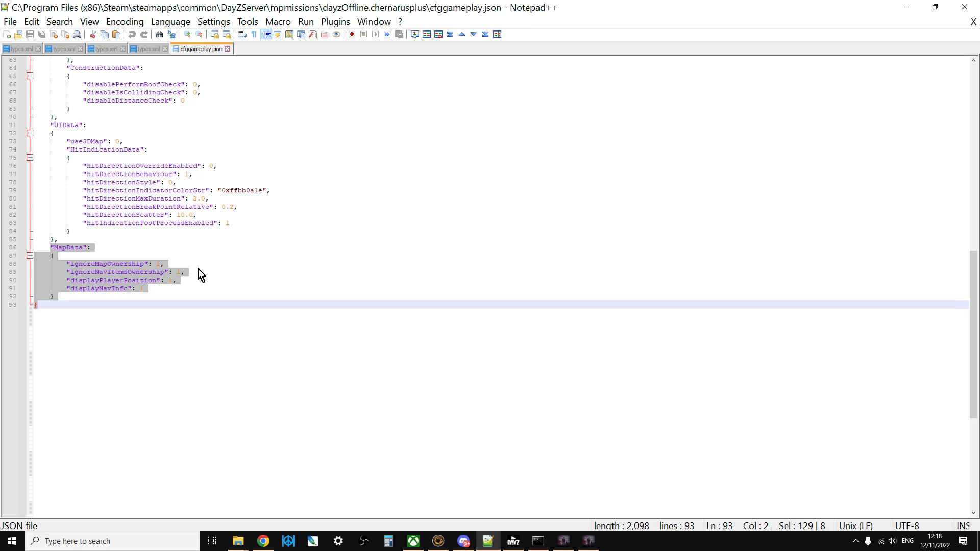
{"action": "mouse_move", "coordinate": [179, 290]}
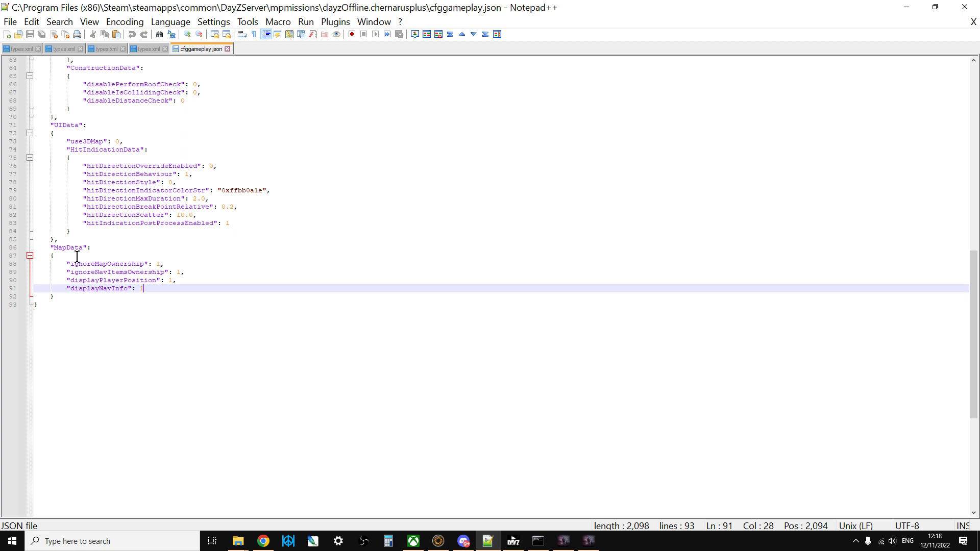
{"action": "mouse_move", "coordinate": [488, 465]}
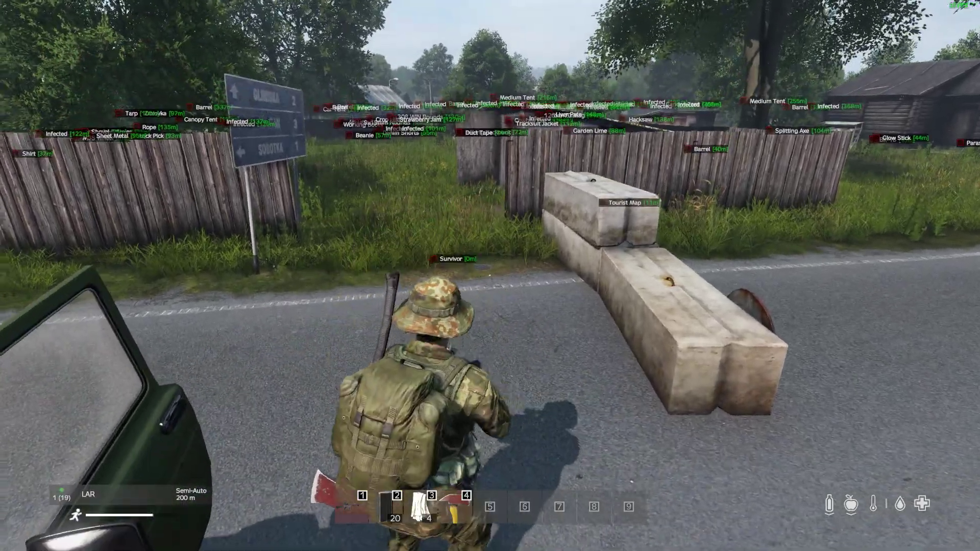
{"action": "key", "text": "m"}
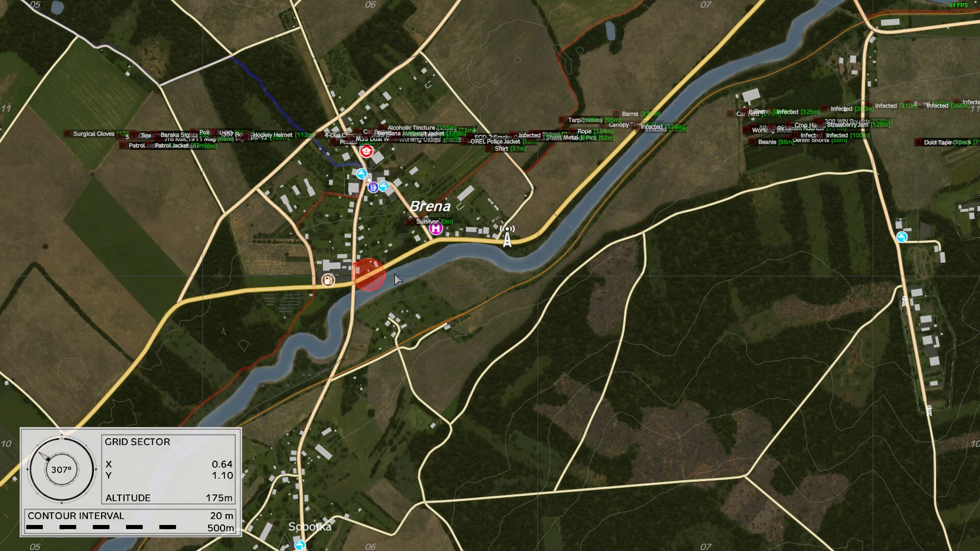
{"action": "scroll", "scroll_direction": "down", "scroll_amount": 3}
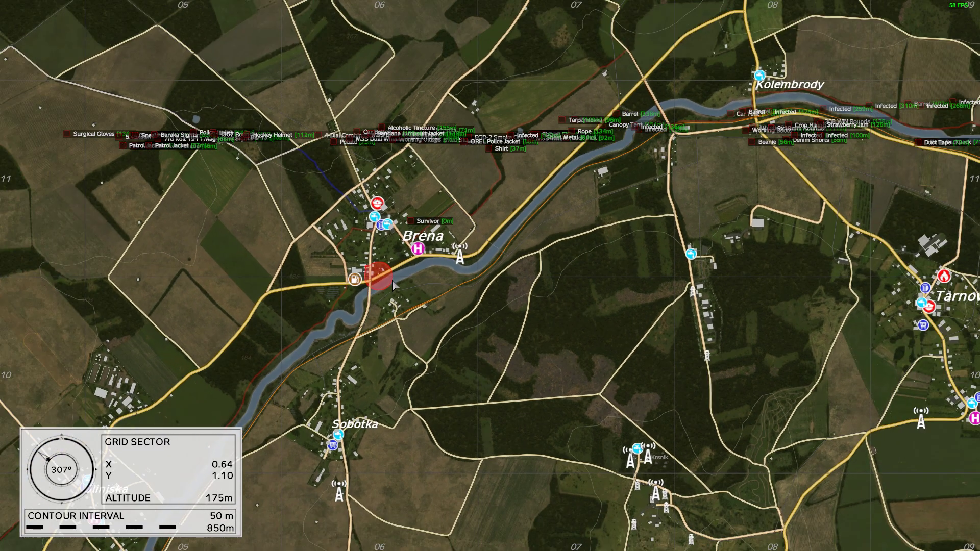
{"action": "scroll", "scroll_direction": "down", "scroll_amount": 3}
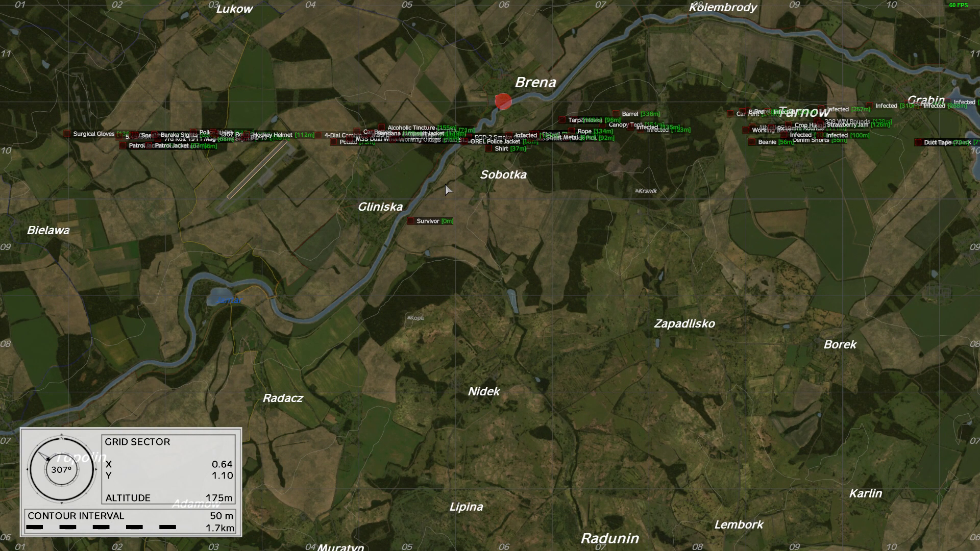
{"action": "key", "text": "M"}
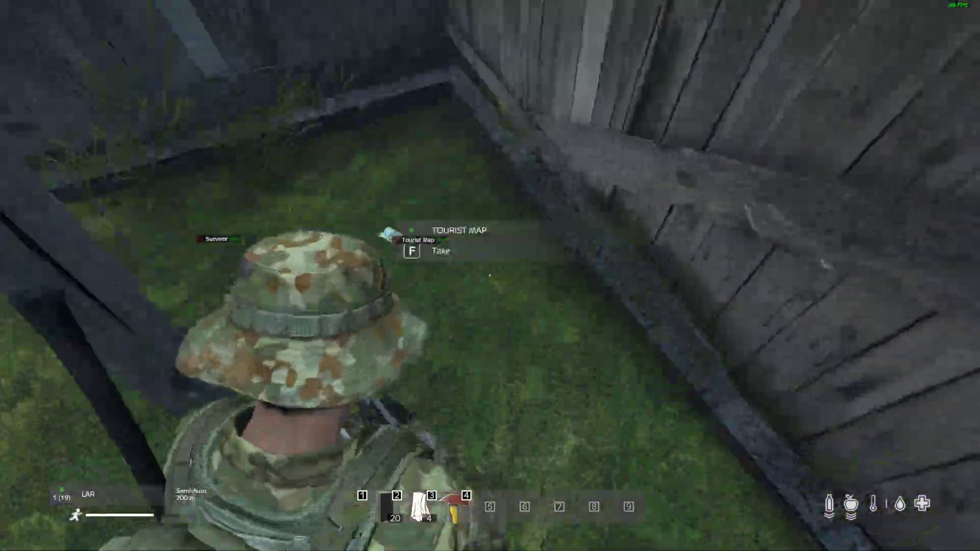
Pick up the pristine Tourist Map, inspect its details and view the paper map.
{"action": "key", "text": "tab"}
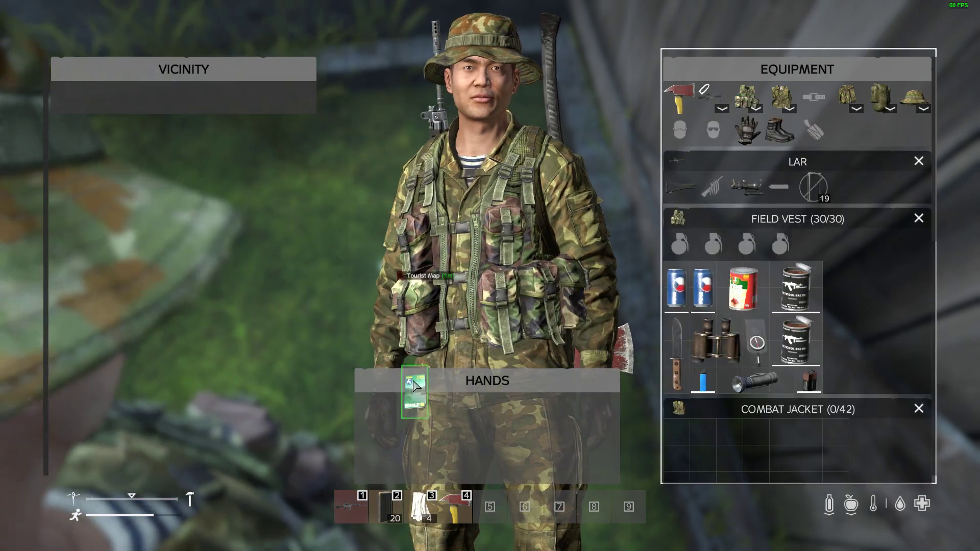
{"action": "left_click", "coordinate": [415, 392]}
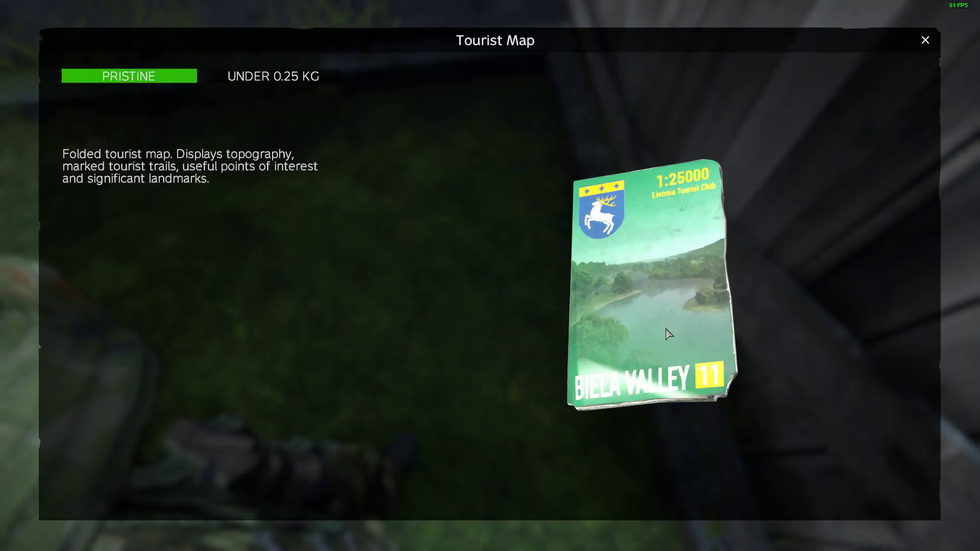
{"action": "left_click", "coordinate": [925, 40]}
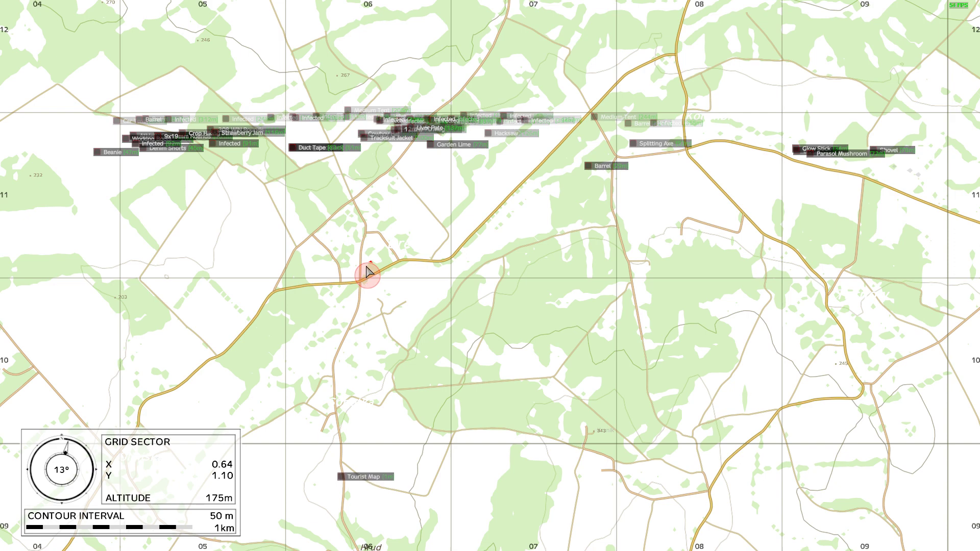
{"action": "key", "text": "M"}
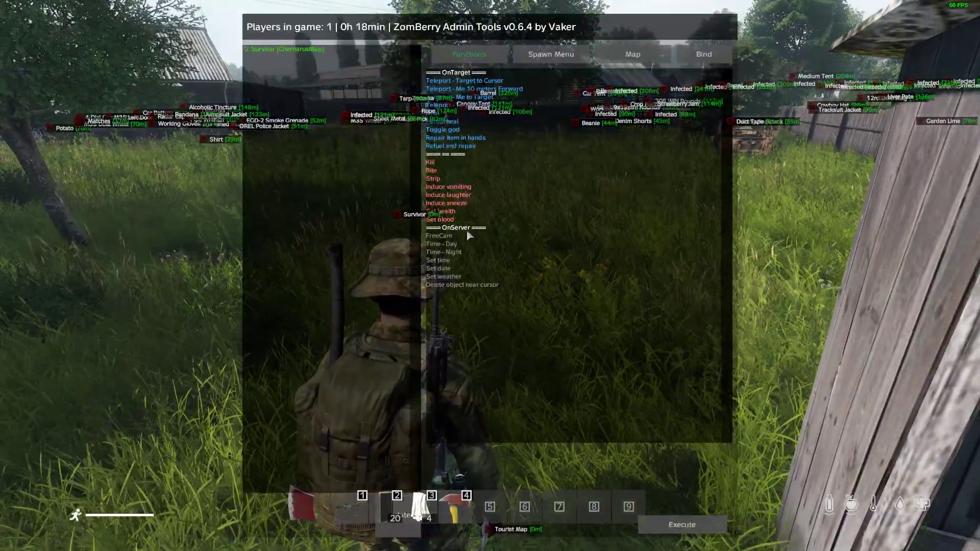
Leave the game from the ZomBerry admin tools menu.
{"action": "left_click", "coordinate": [439, 235]}
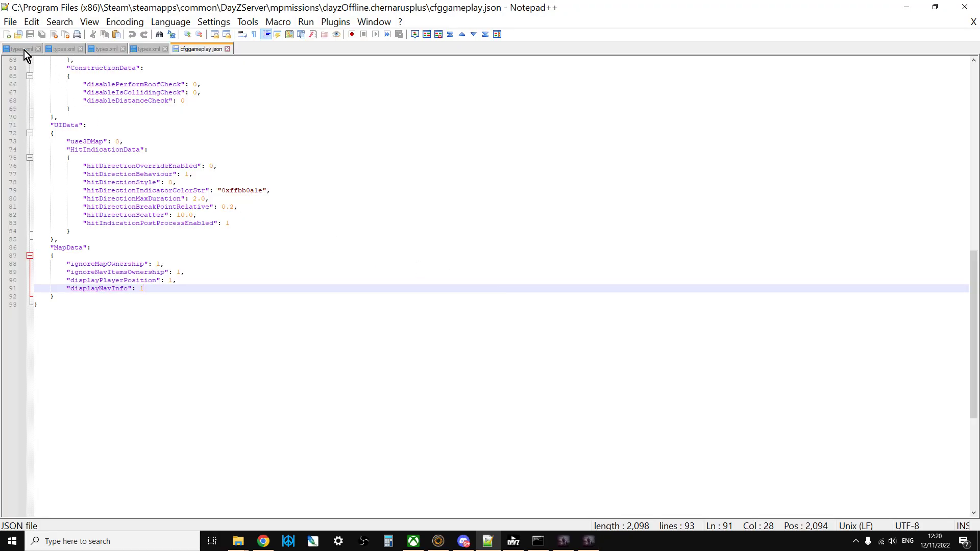
Select the types.xml tab in Notepad++.
{"action": "left_click", "coordinate": [18, 50]}
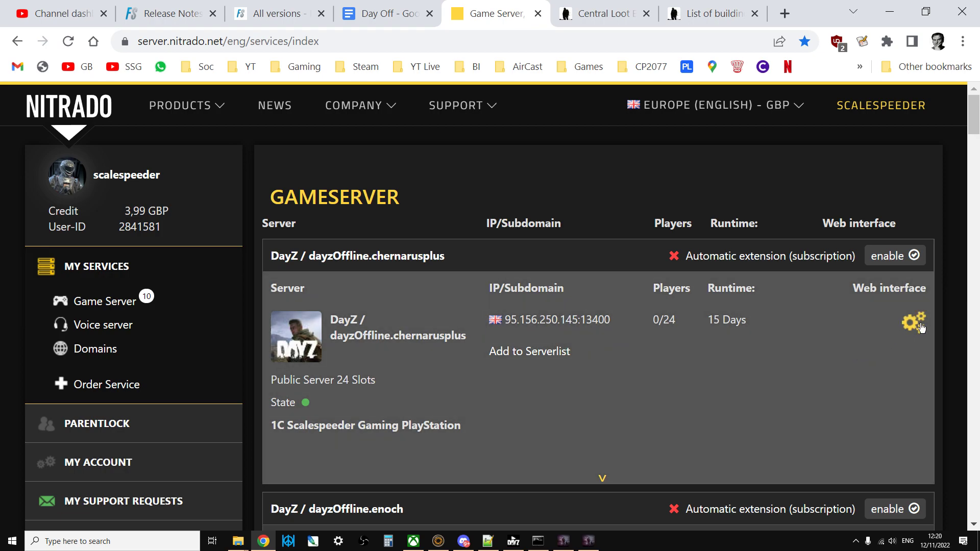
Browse the server files to dayzOffline.chernarusplus/db and scroll down to types.xml.
{"action": "left_click", "coordinate": [911, 321]}
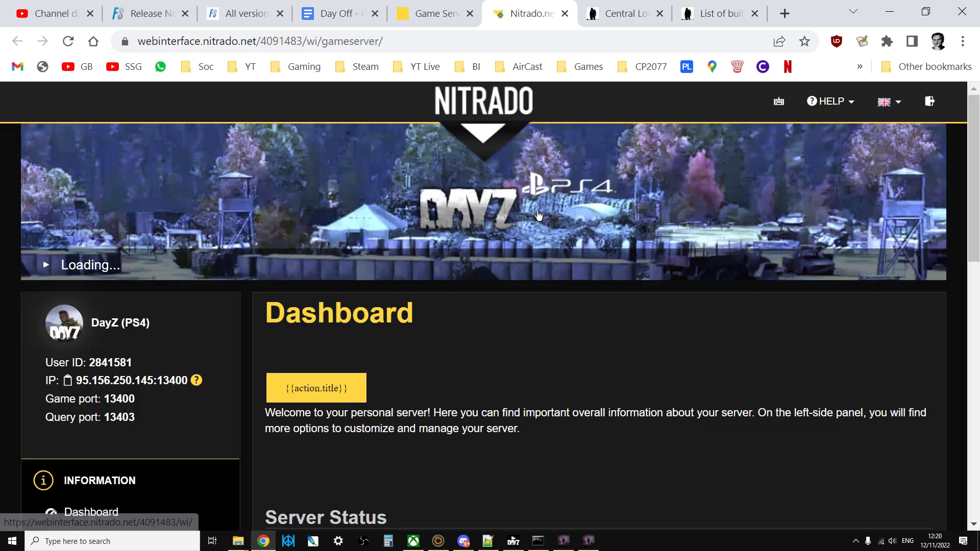
{"action": "scroll", "scroll_direction": "down", "scroll_amount": 3}
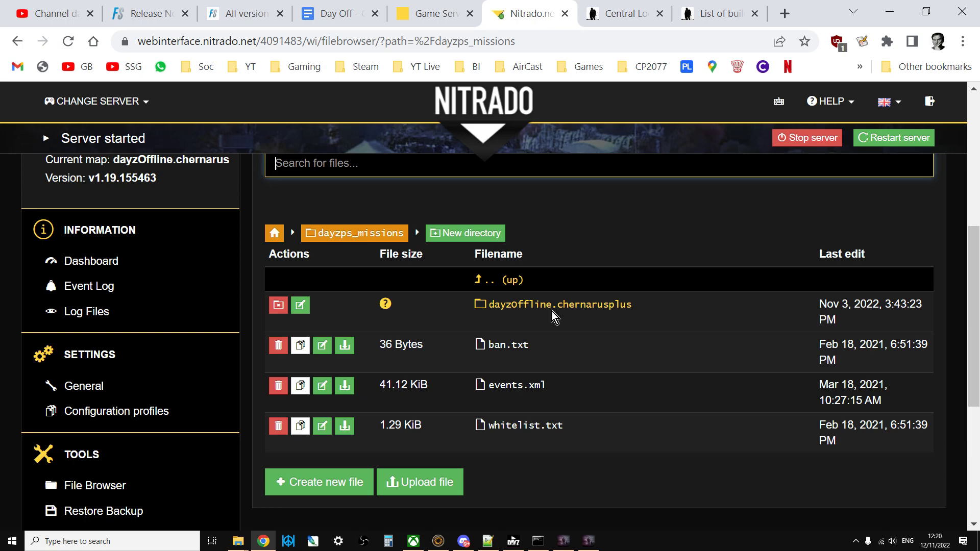
{"action": "mouse_move", "coordinate": [579, 310]}
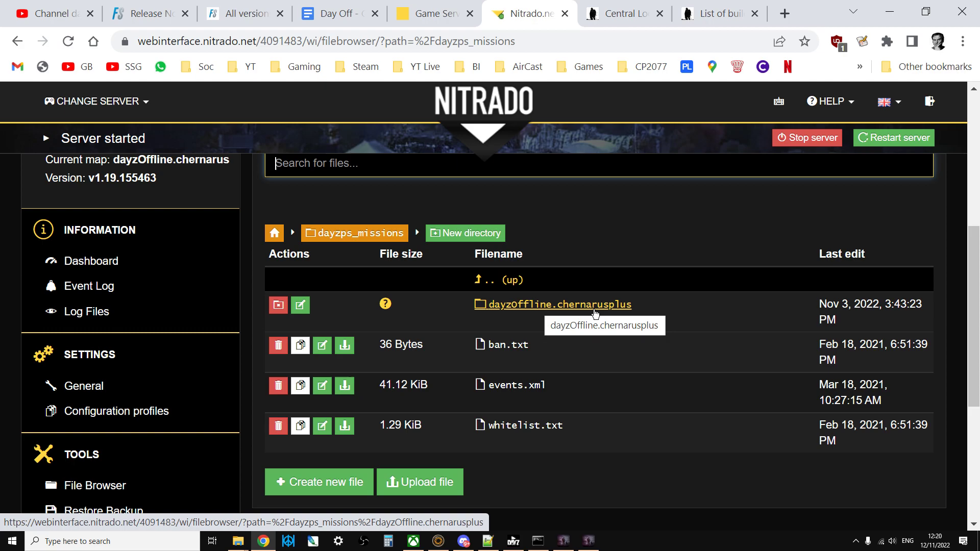
{"action": "mouse_move", "coordinate": [563, 298]}
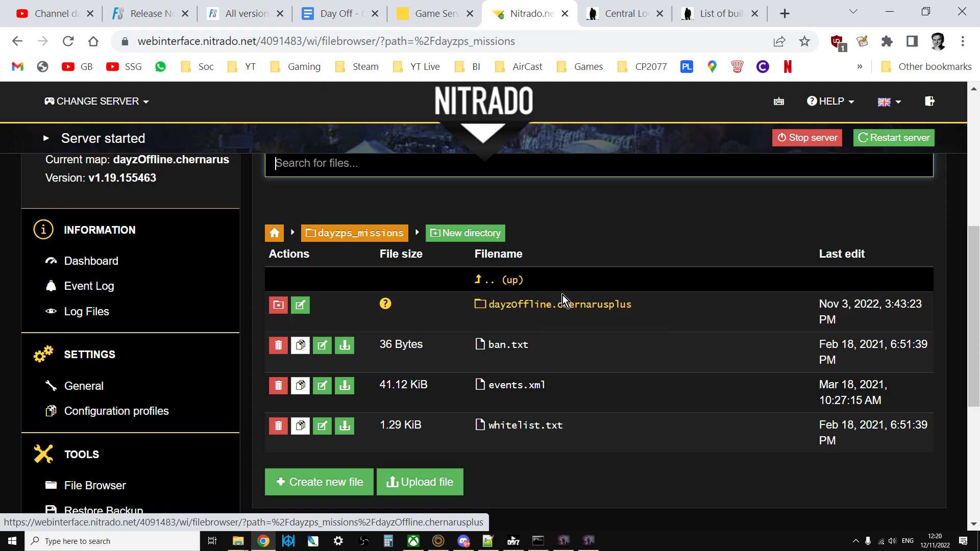
{"action": "left_click", "coordinate": [556, 304]}
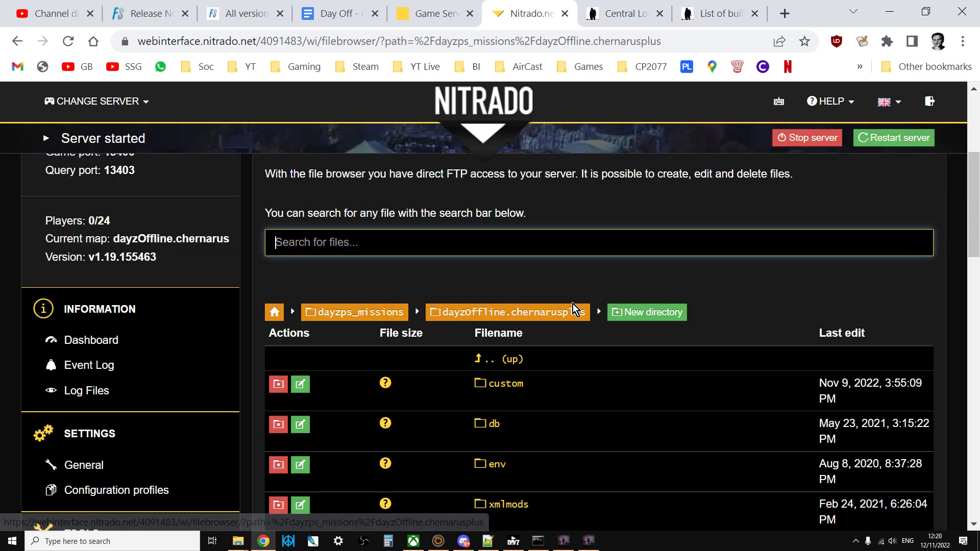
{"action": "scroll", "scroll_direction": "down", "scroll_amount": 3}
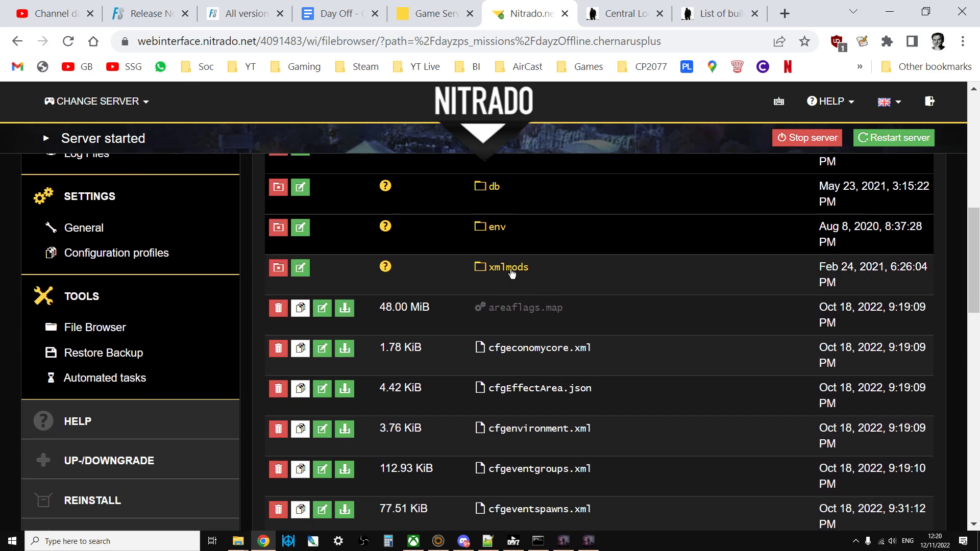
{"action": "left_click", "coordinate": [493, 187]}
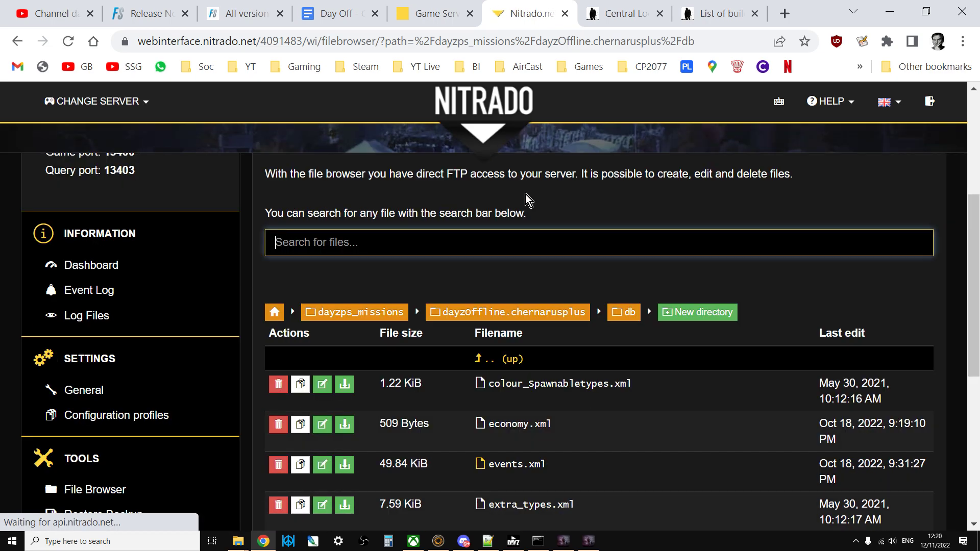
{"action": "scroll", "scroll_direction": "down", "scroll_amount": 3}
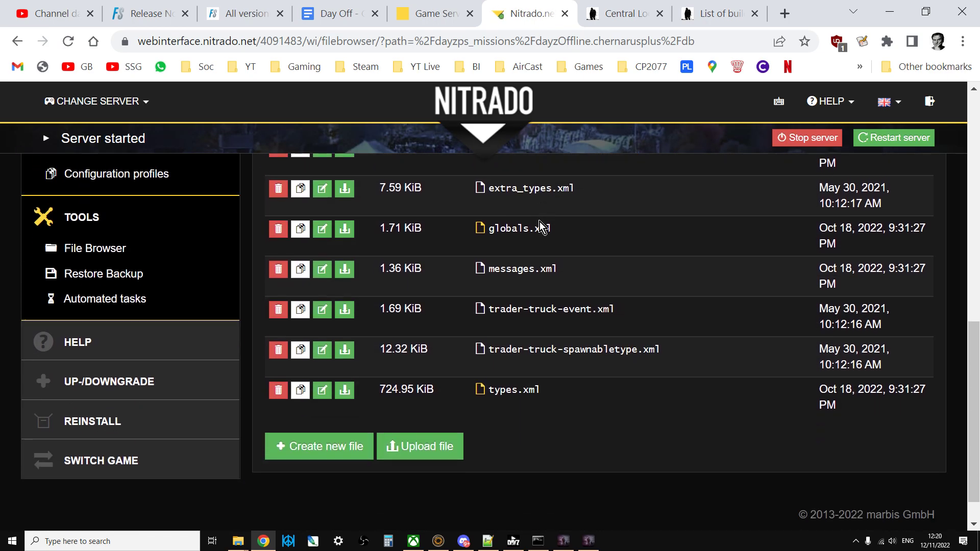
{"action": "mouse_move", "coordinate": [344, 390]}
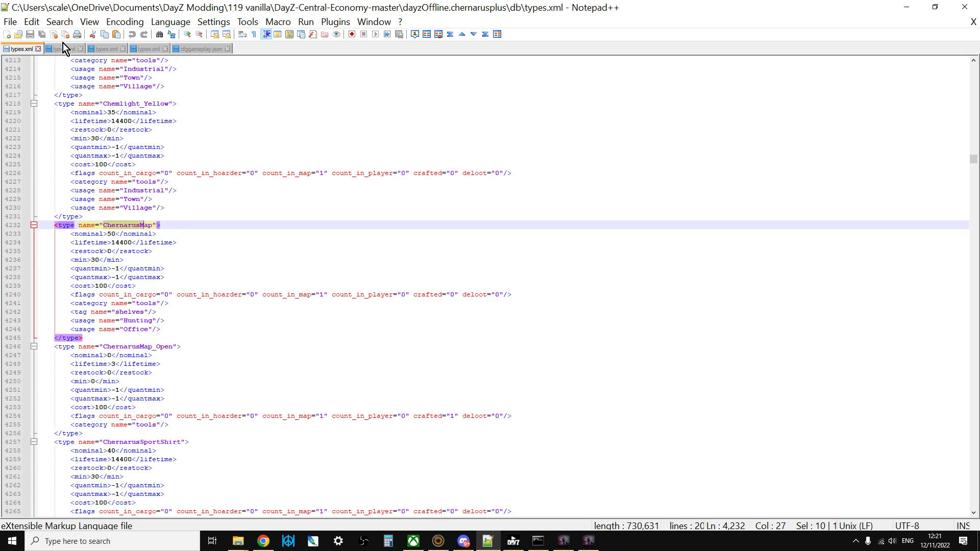
Highlight the enoch ChernarusMap entry: nominal 40, min 20, Village and Hunting usages.
{"action": "left_click", "coordinate": [57, 48]}
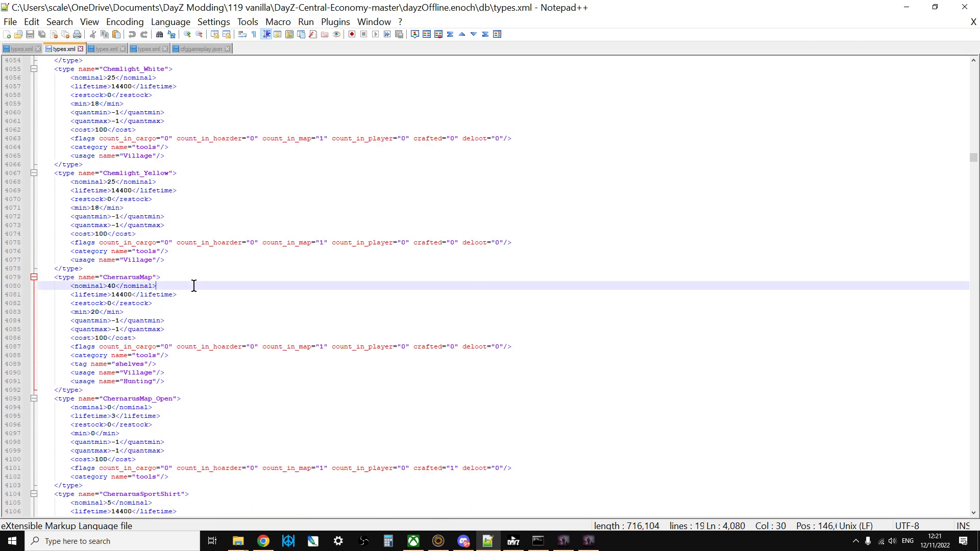
{"action": "left_click_drag", "start_coordinate": [161, 277], "coordinate": [167, 355]}
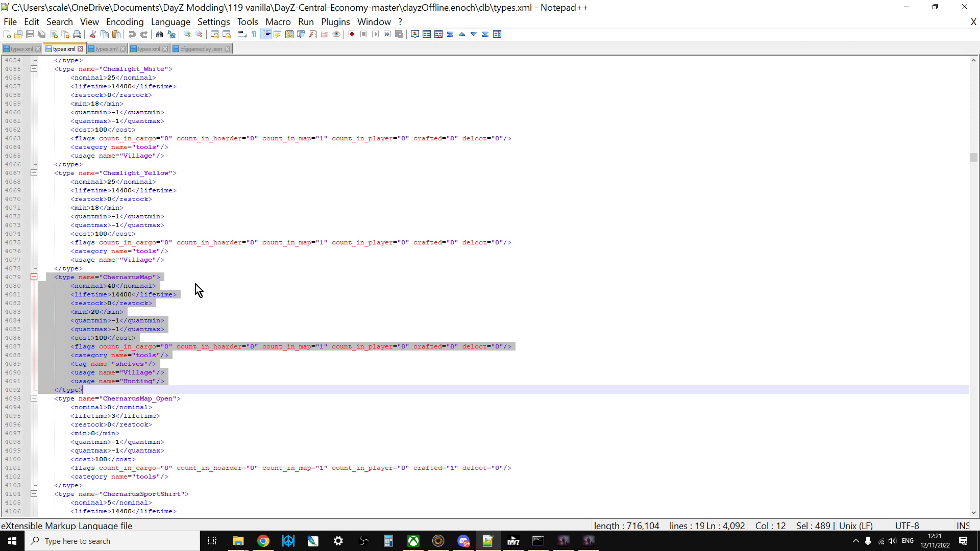
{"action": "mouse_move", "coordinate": [126, 297]}
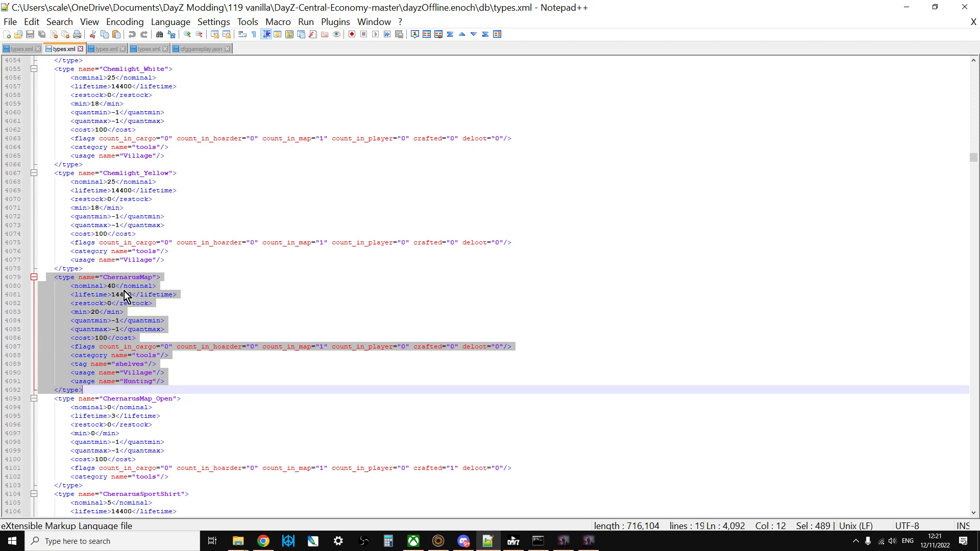
{"action": "left_click", "coordinate": [110, 286]}
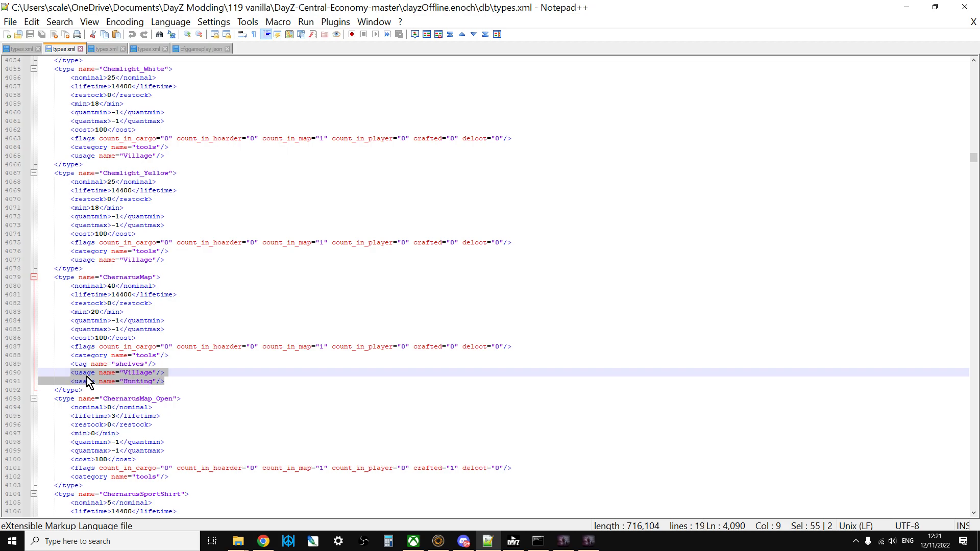
{"action": "mouse_move", "coordinate": [104, 391]}
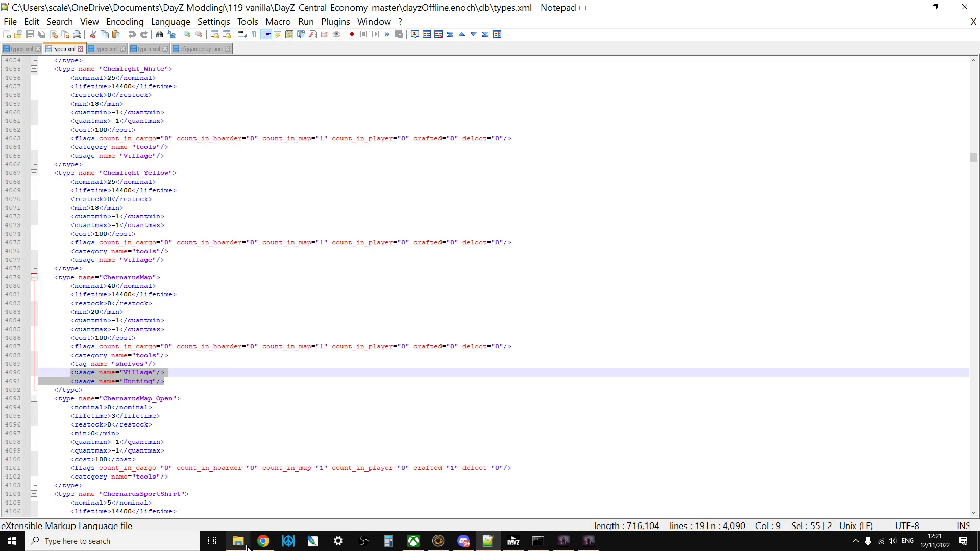
Review the wiki's Central Loot Economy usage categories table in Chrome.
{"action": "left_click", "coordinate": [263, 542]}
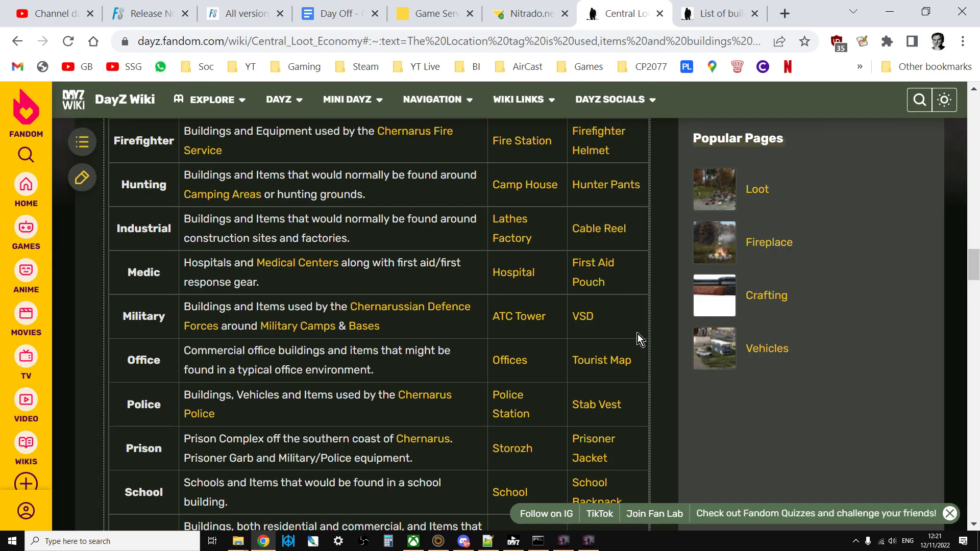
{"action": "mouse_move", "coordinate": [504, 413]}
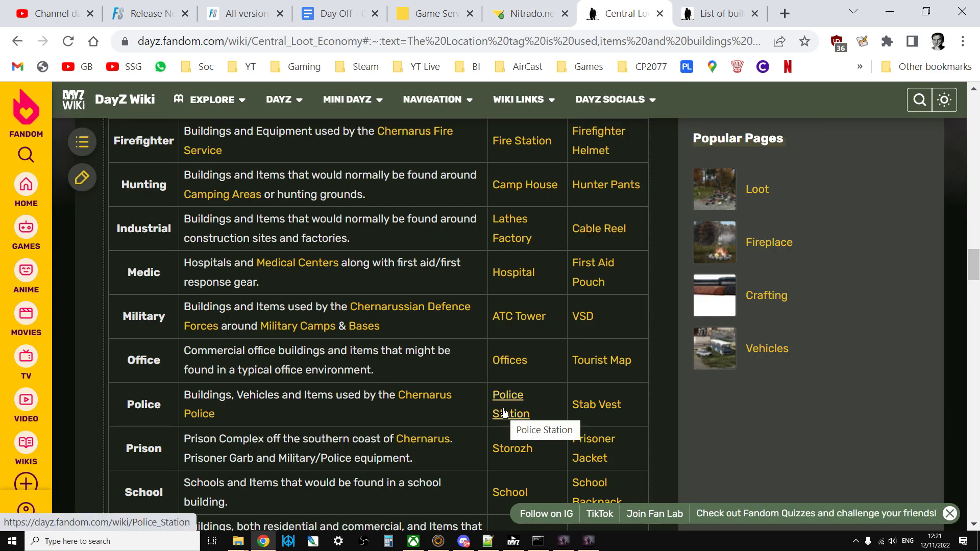
{"action": "scroll", "scroll_direction": "up", "scroll_amount": 3}
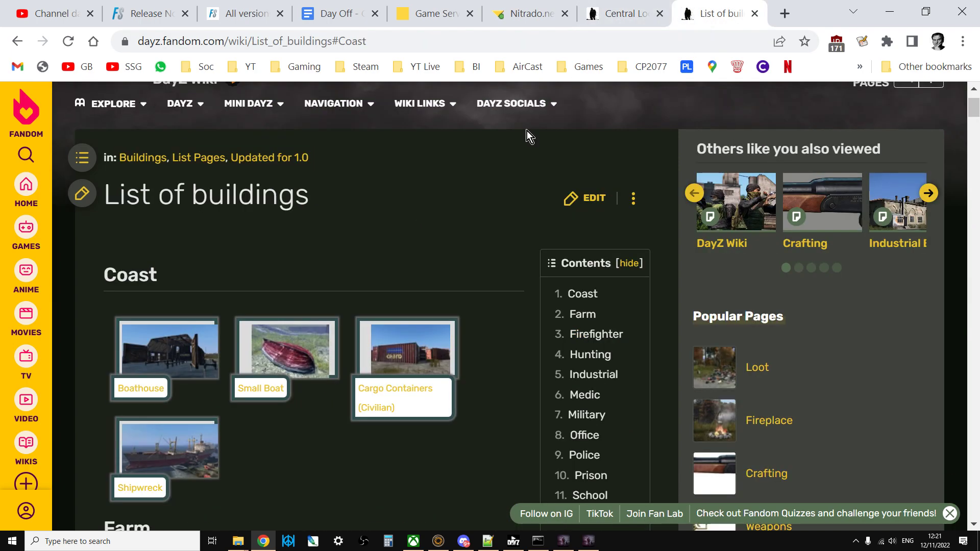
{"action": "mouse_move", "coordinate": [213, 273]}
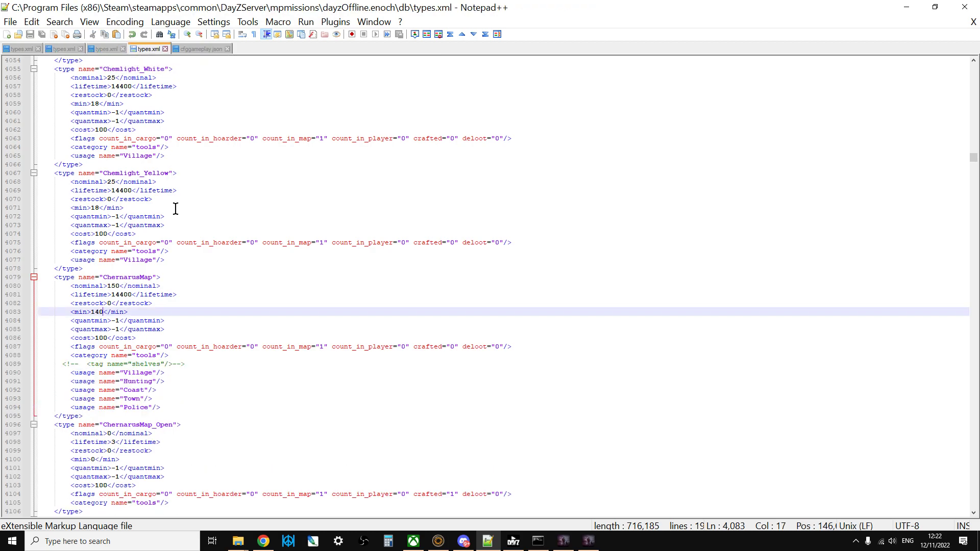
Review the server types.xml ChernarusMap entry with nominal 150, min 140, Coast and Police usages.
{"action": "scroll", "scroll_direction": "down", "scroll_amount": 3}
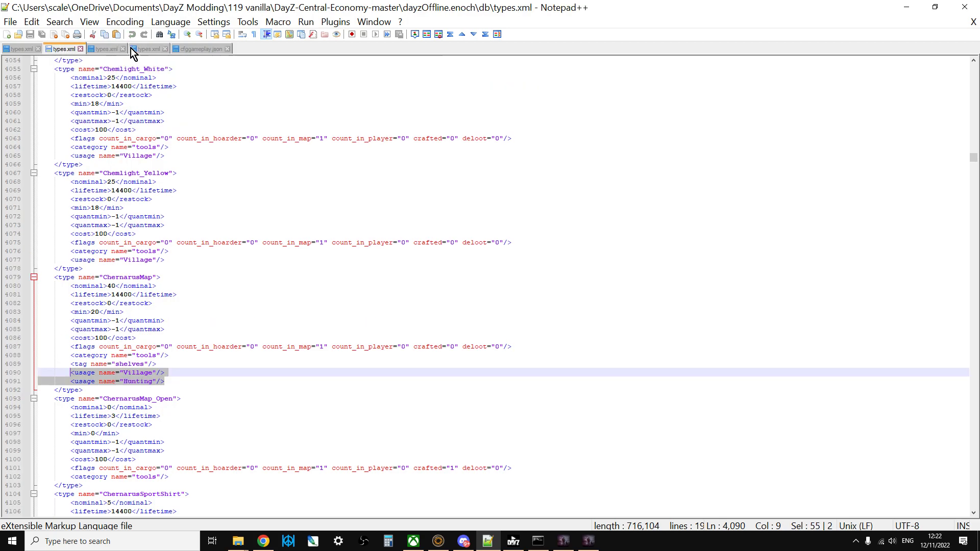
{"action": "left_click", "coordinate": [148, 48]}
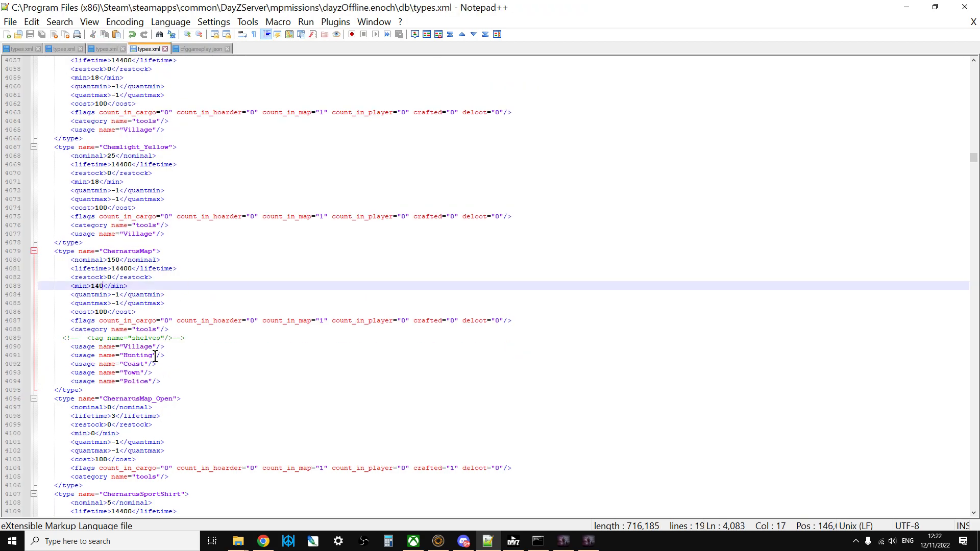
{"action": "mouse_move", "coordinate": [156, 381]}
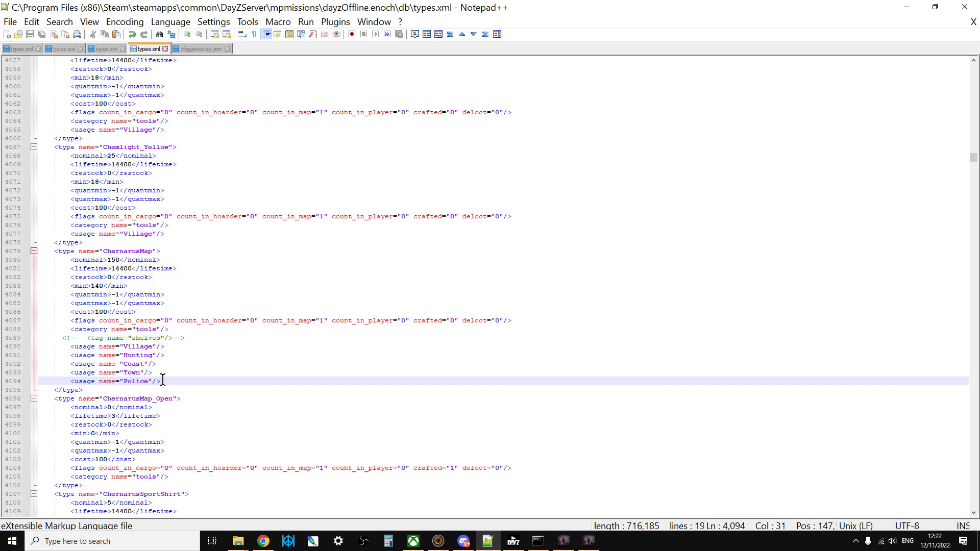
{"action": "left_click", "coordinate": [263, 541]}
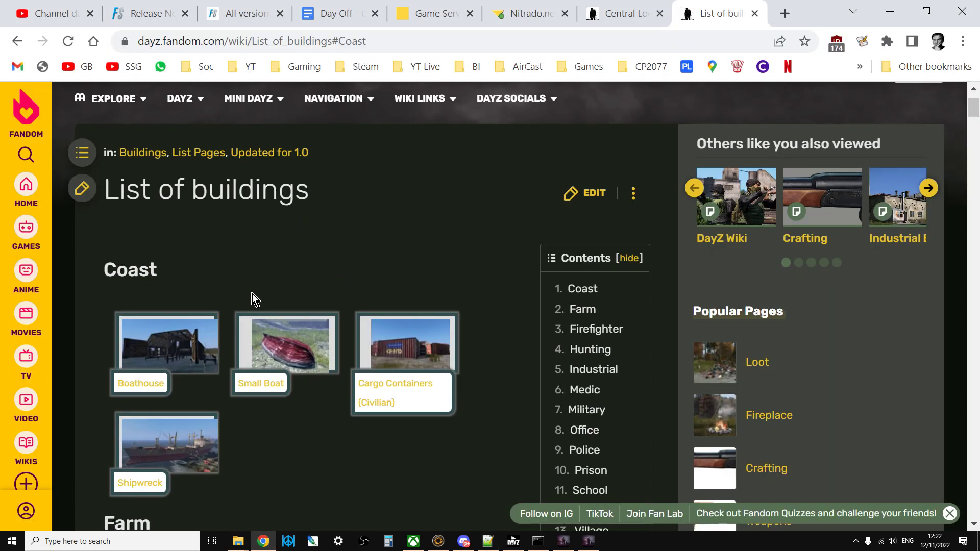
Scan the List of buildings contents from Coast to Dynamic, then return to types.xml.
{"action": "scroll", "scroll_direction": "down", "scroll_amount": 3}
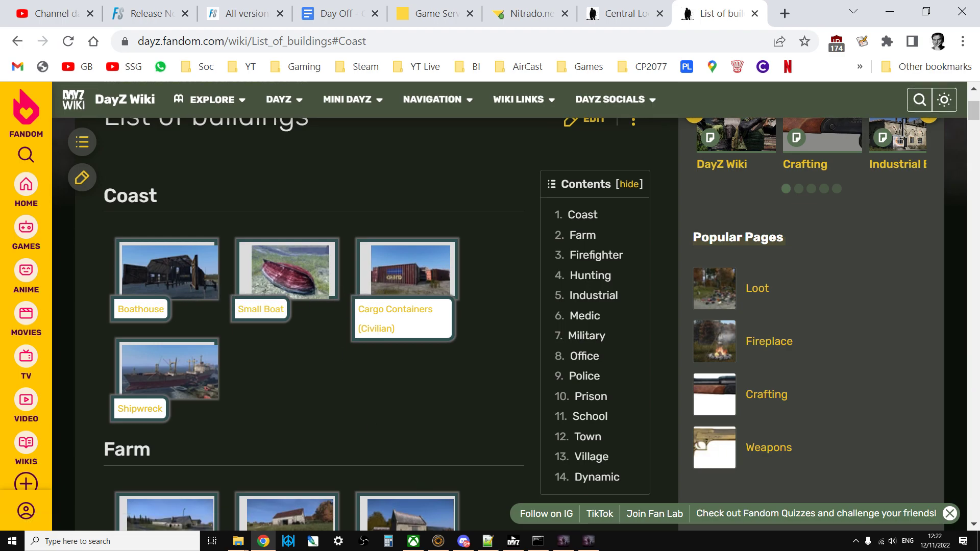
{"action": "left_click", "coordinate": [487, 541]}
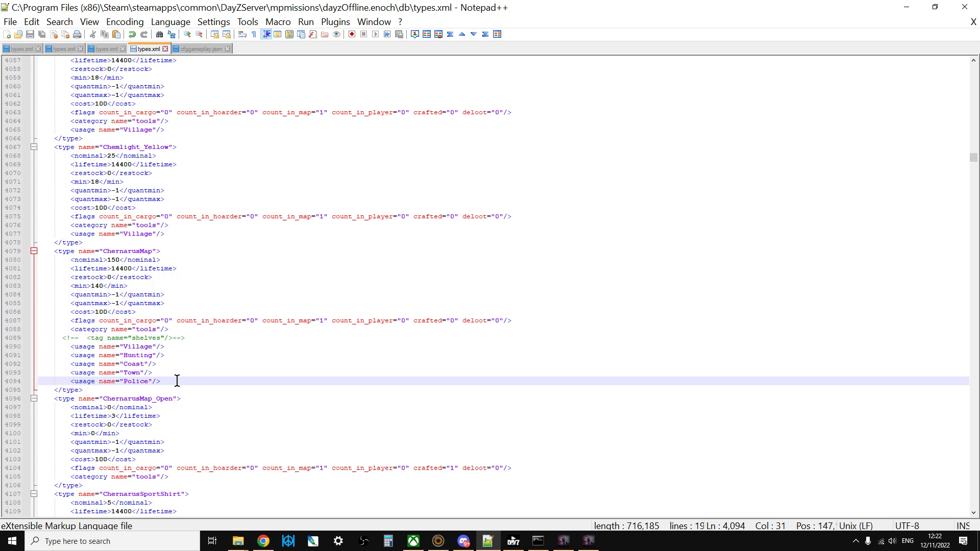
{"action": "mouse_move", "coordinate": [70, 260]}
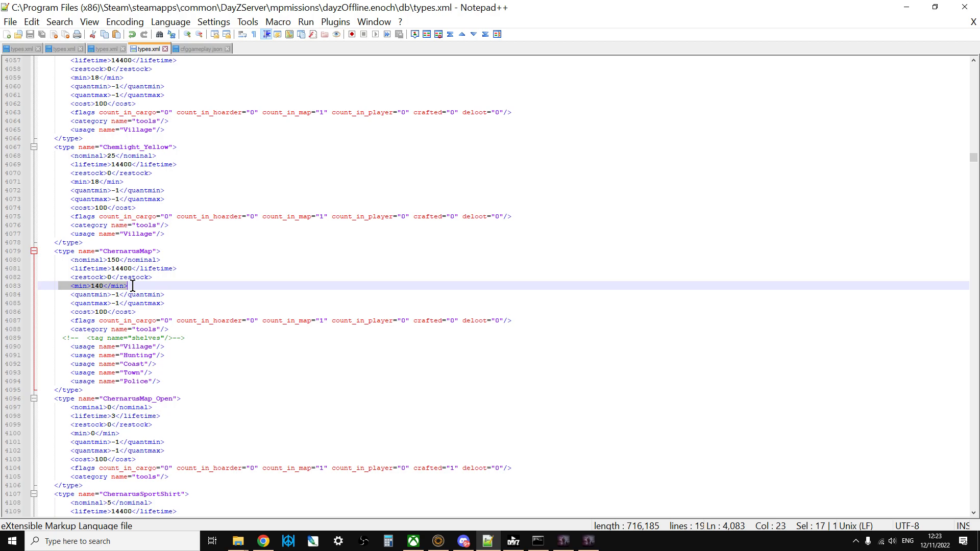
{"action": "mouse_move", "coordinate": [104, 265]}
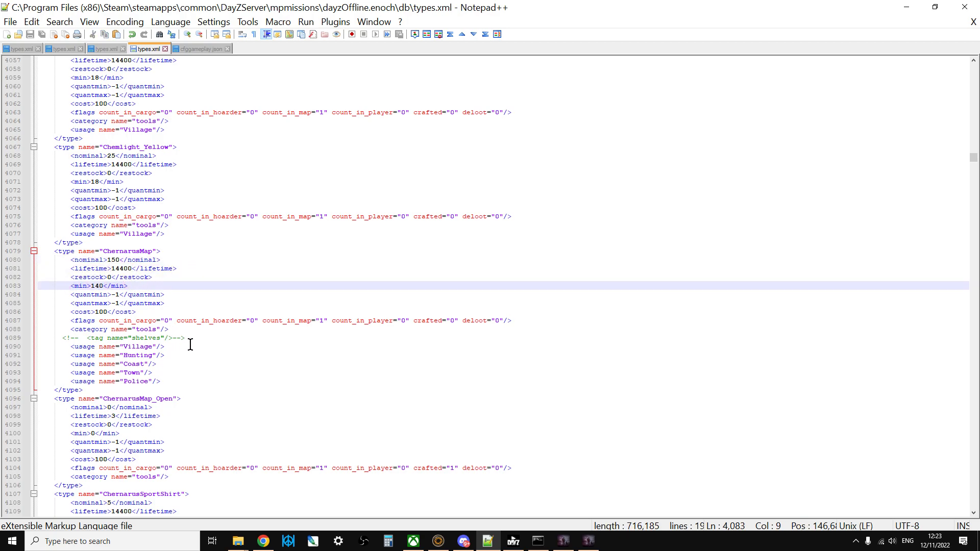
Highlight the commented shelves line and Village usage, then return to the Nitrado db folder.
{"action": "left_click_drag", "start_coordinate": [187, 337], "coordinate": [59, 347]}
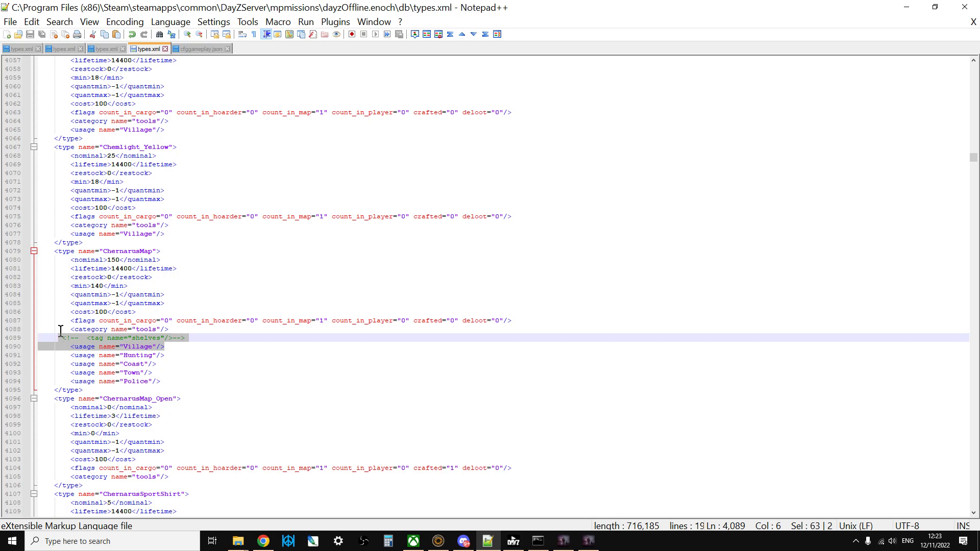
{"action": "mouse_move", "coordinate": [164, 373]}
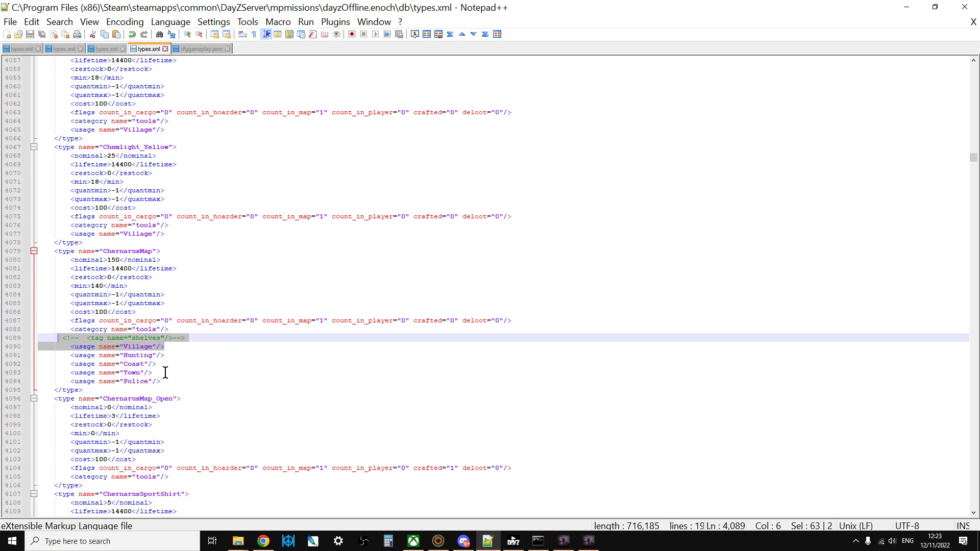
{"action": "left_click", "coordinate": [161, 381]}
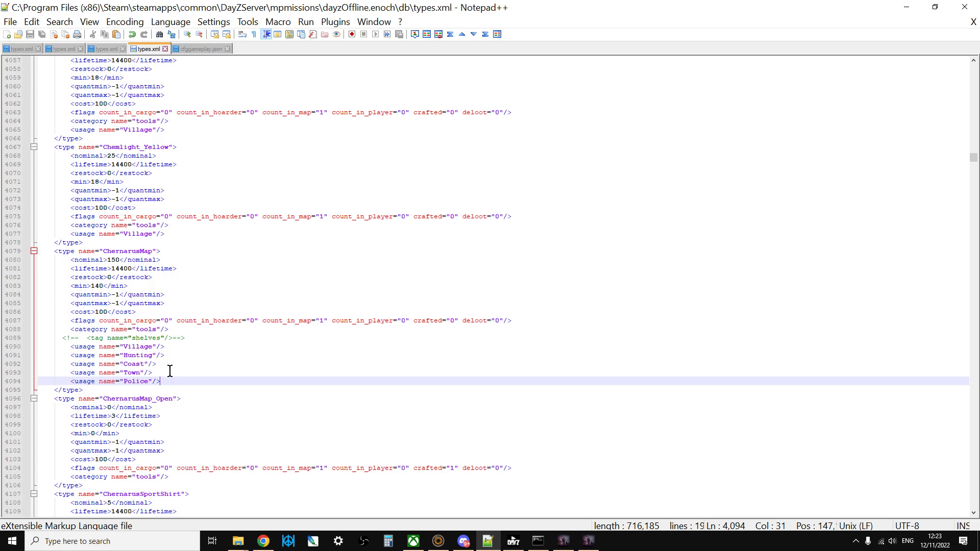
{"action": "mouse_move", "coordinate": [182, 355]}
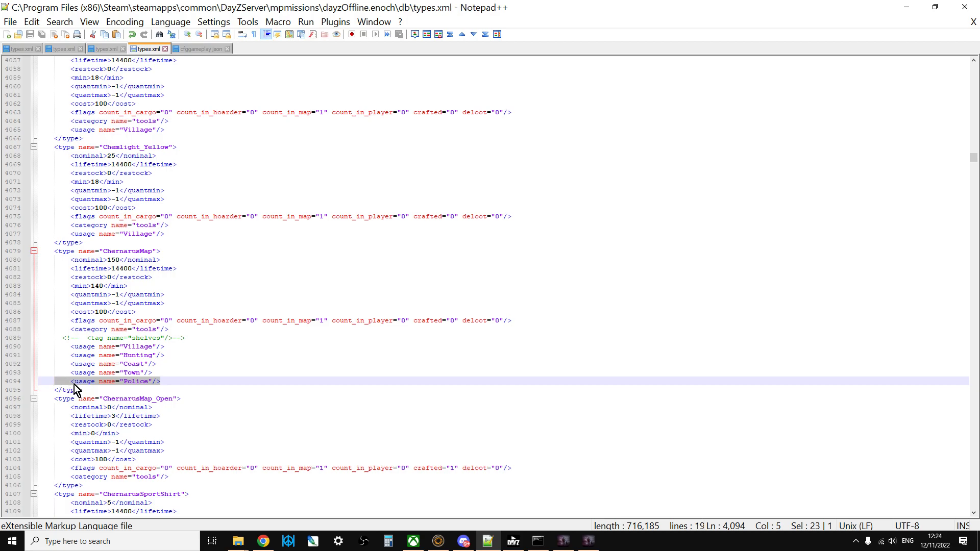
{"action": "left_click", "coordinate": [92, 389]}
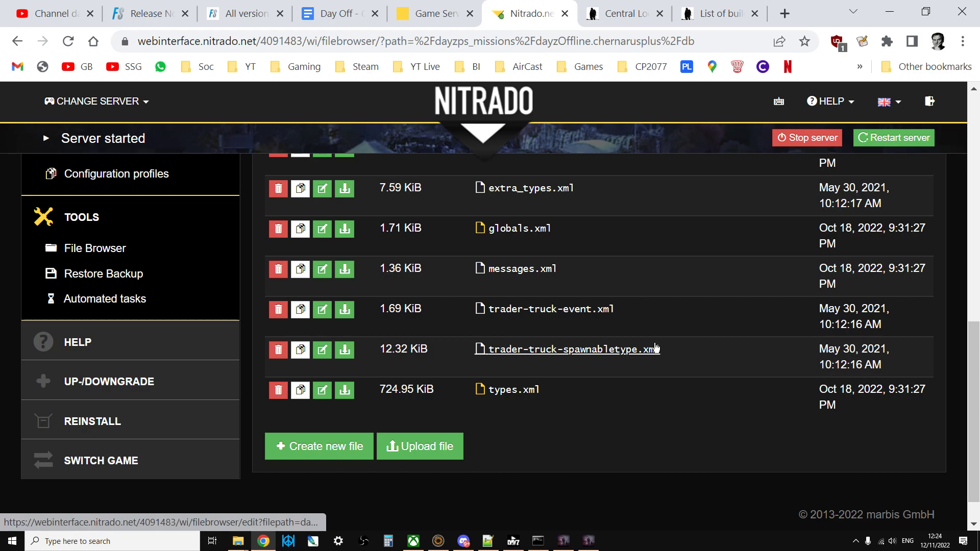
Open the server's chernarusplus types.xml in Nitrado's file editor and search for 'chernarus'.
{"action": "left_click", "coordinate": [514, 389]}
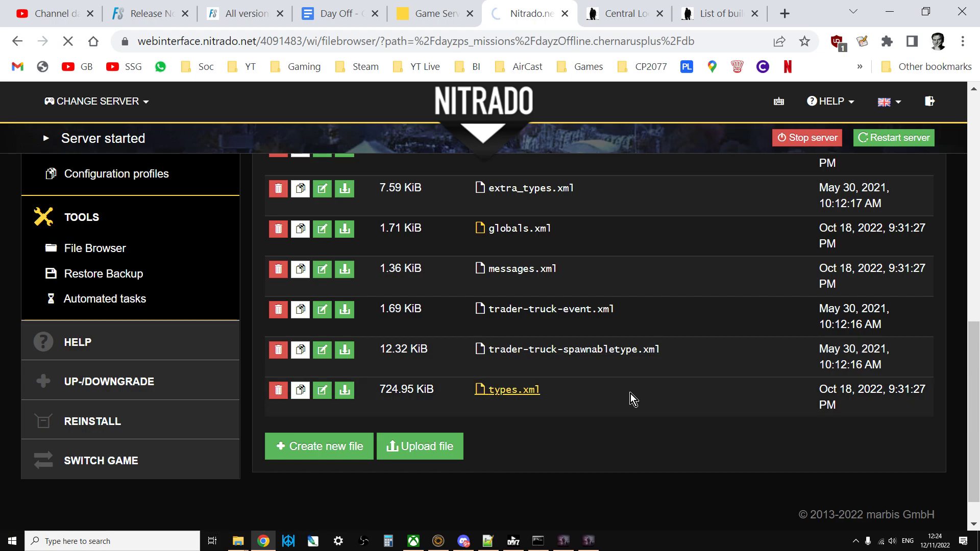
{"action": "left_click", "coordinate": [322, 390]}
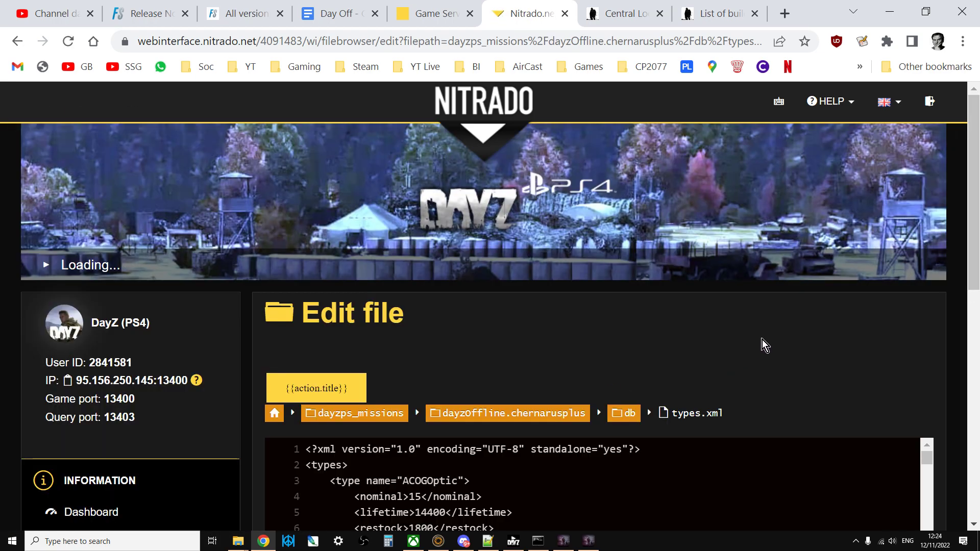
{"action": "scroll", "scroll_direction": "down", "scroll_amount": 3}
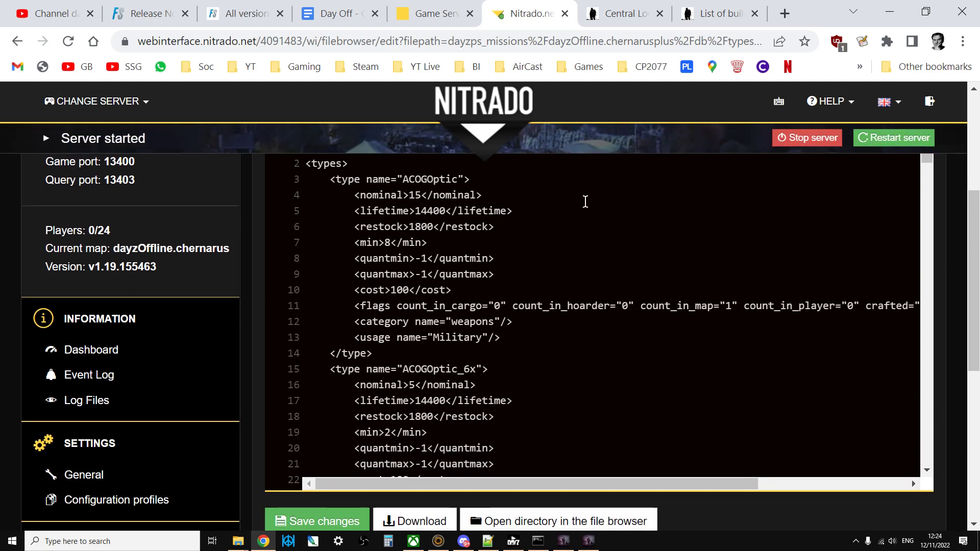
{"action": "key", "text": "ctrl+f"}
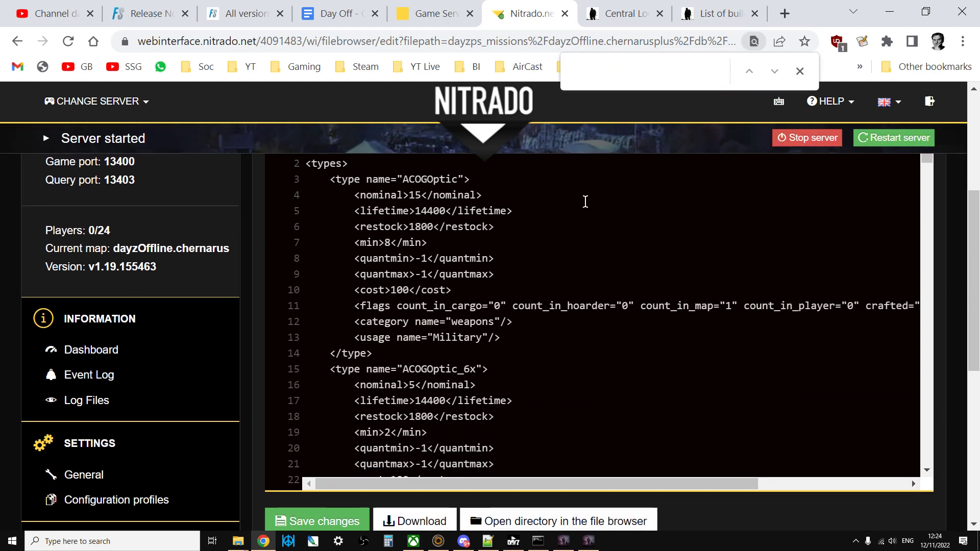
{"action": "type", "text": "chernarus"}
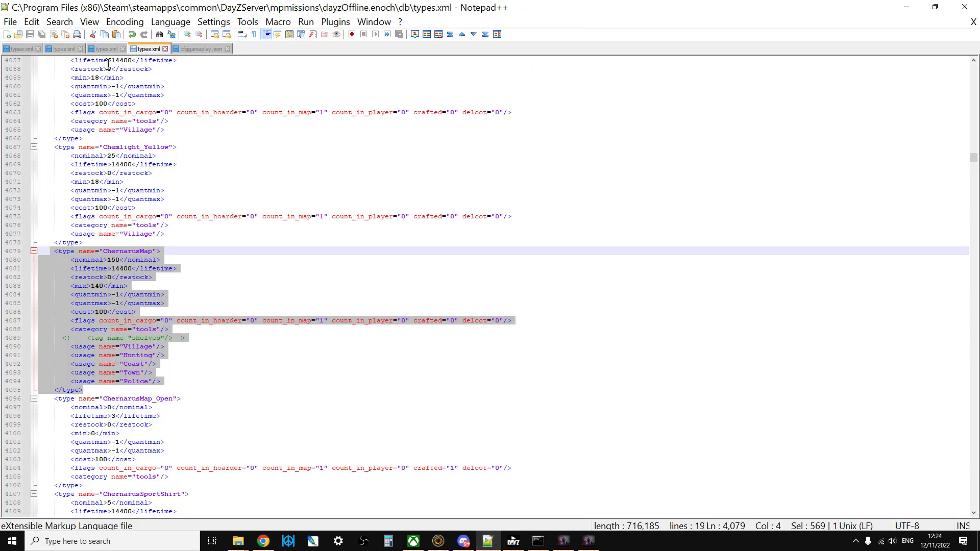
{"action": "mouse_move", "coordinate": [111, 50]}
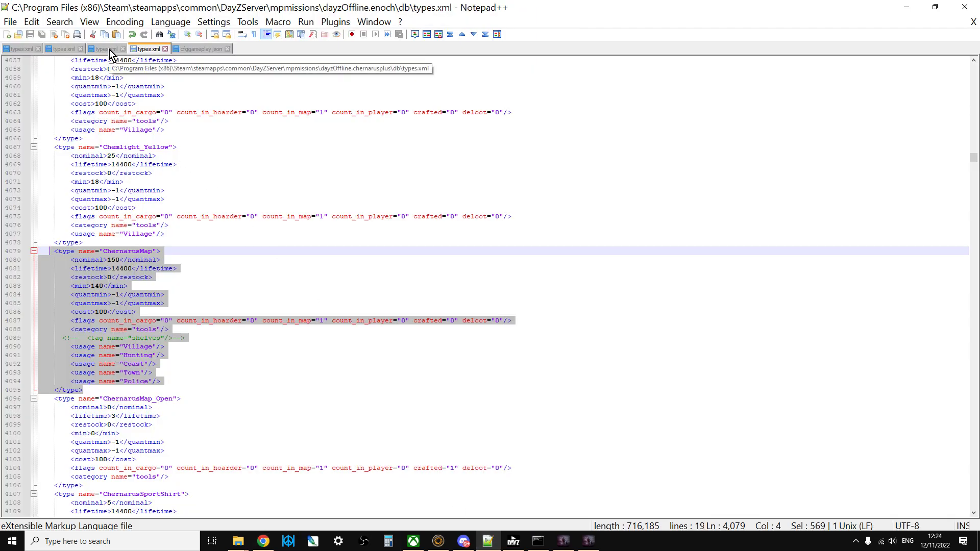
In Chernarus Plus types.xml, paste the edited ChernarusMap block over the original entry.
{"action": "left_click", "coordinate": [109, 49]}
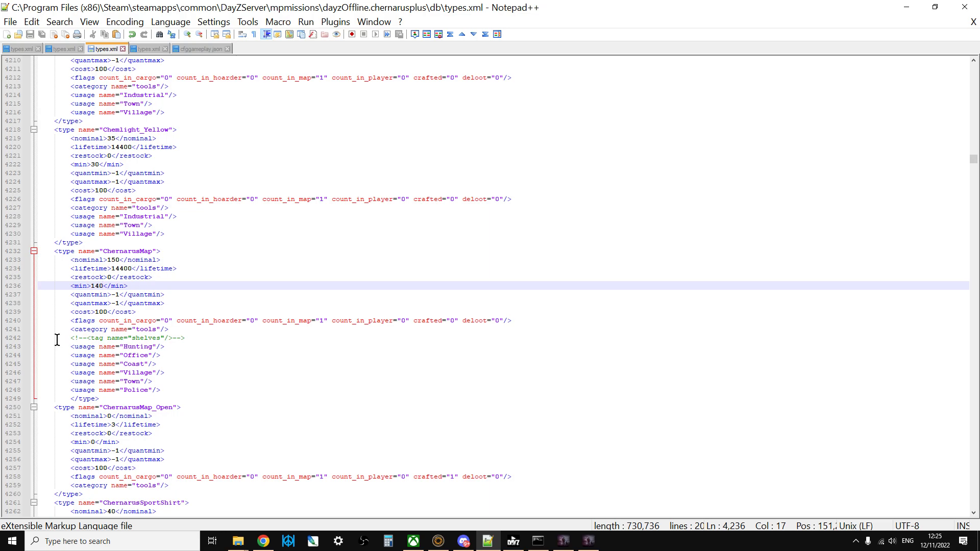
{"action": "mouse_move", "coordinate": [155, 342]}
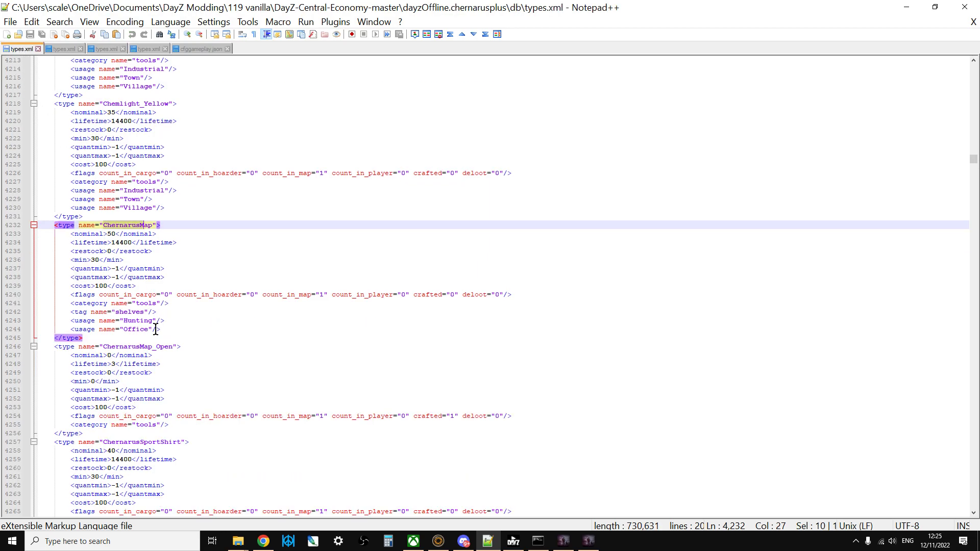
{"action": "mouse_move", "coordinate": [90, 51]}
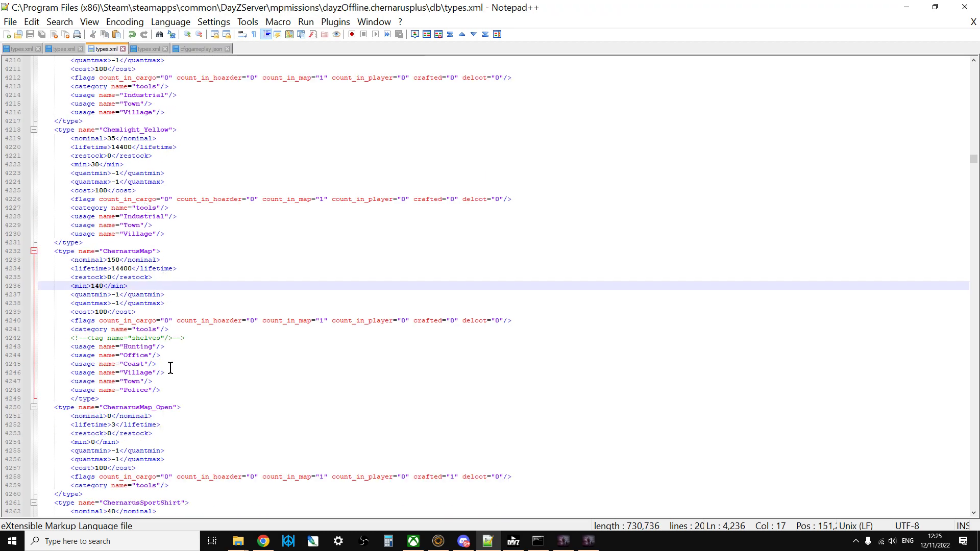
{"action": "mouse_move", "coordinate": [158, 373]}
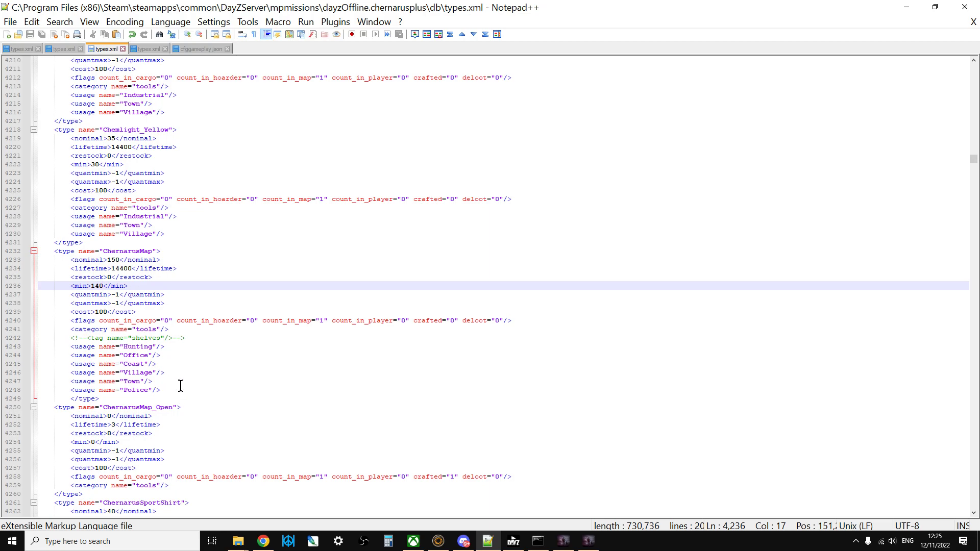
{"action": "left_click", "coordinate": [153, 381]}
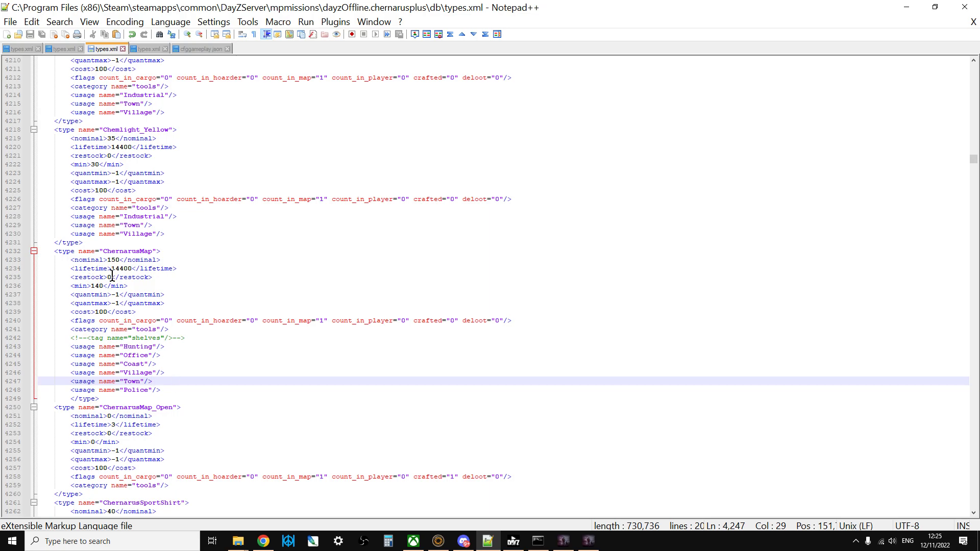
{"action": "mouse_move", "coordinate": [163, 363]}
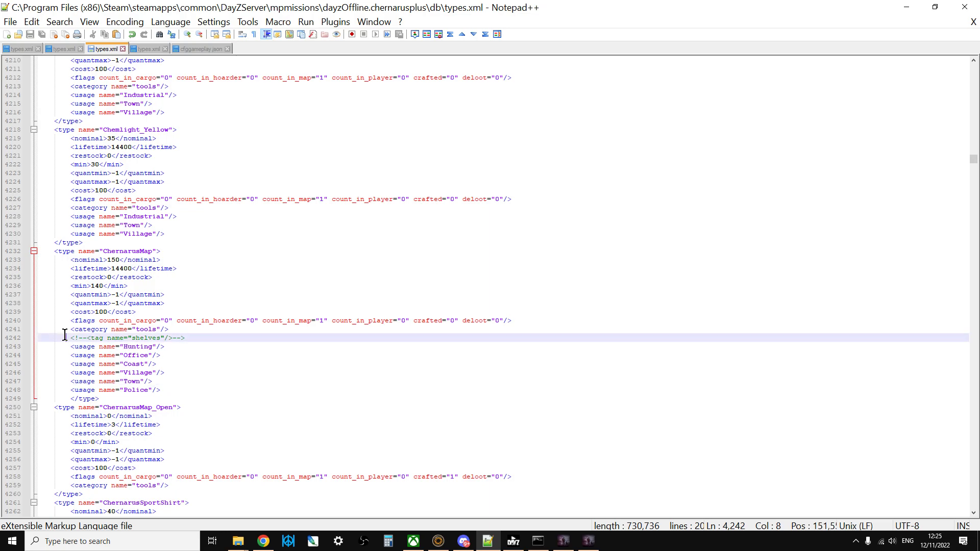
{"action": "right_click", "coordinate": [132, 376]}
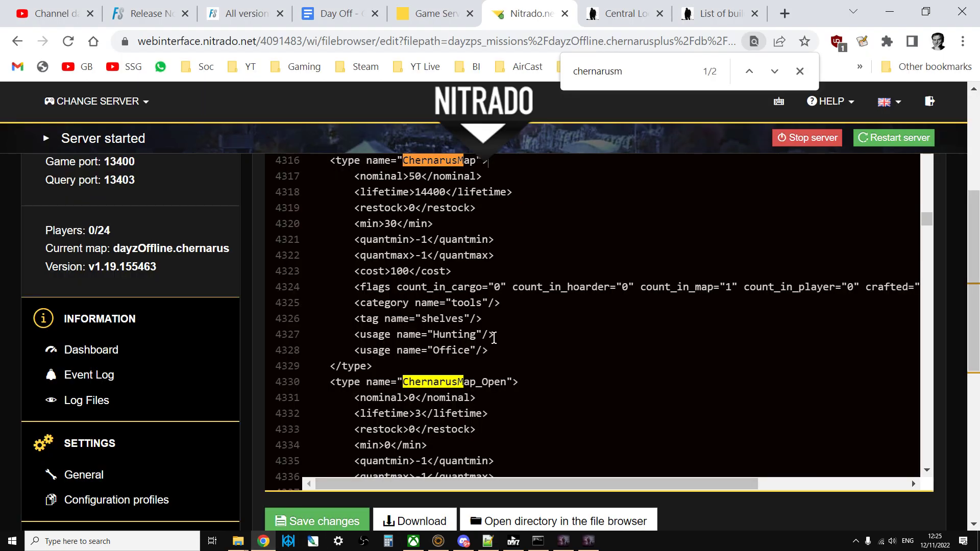
Paste the commented shelves tag and Coast, Village, Town, Police usages into the server entry.
{"action": "scroll", "scroll_direction": "down", "scroll_amount": 3}
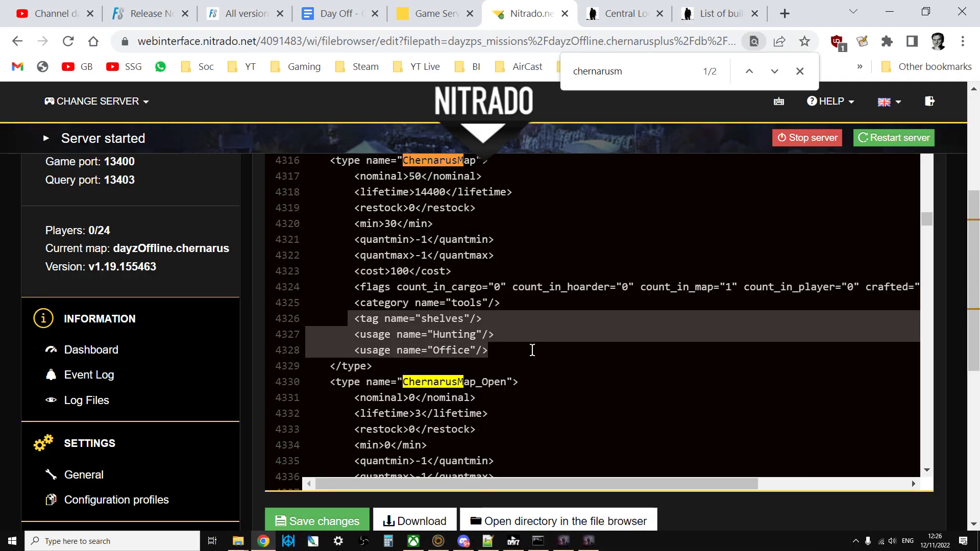
{"action": "mouse_move", "coordinate": [549, 272]}
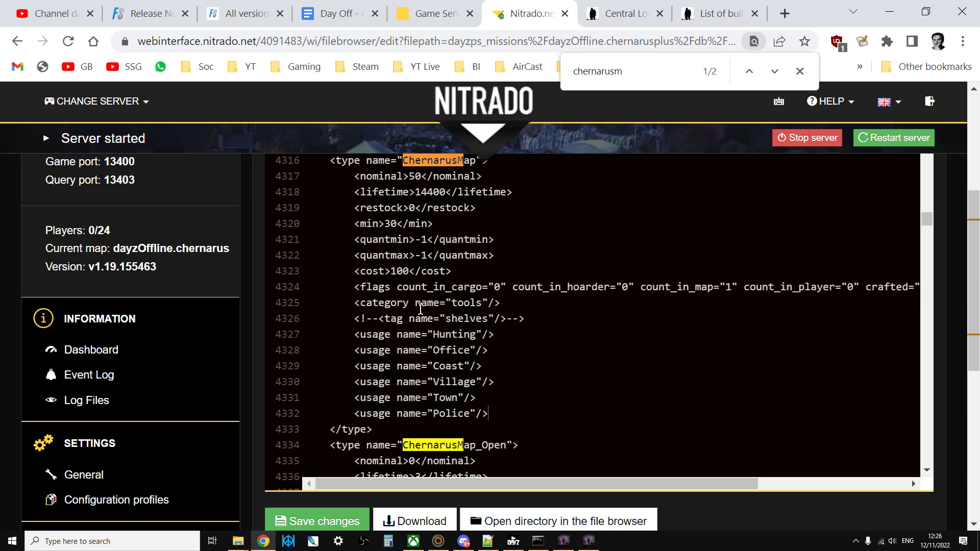
{"action": "mouse_move", "coordinate": [453, 323]}
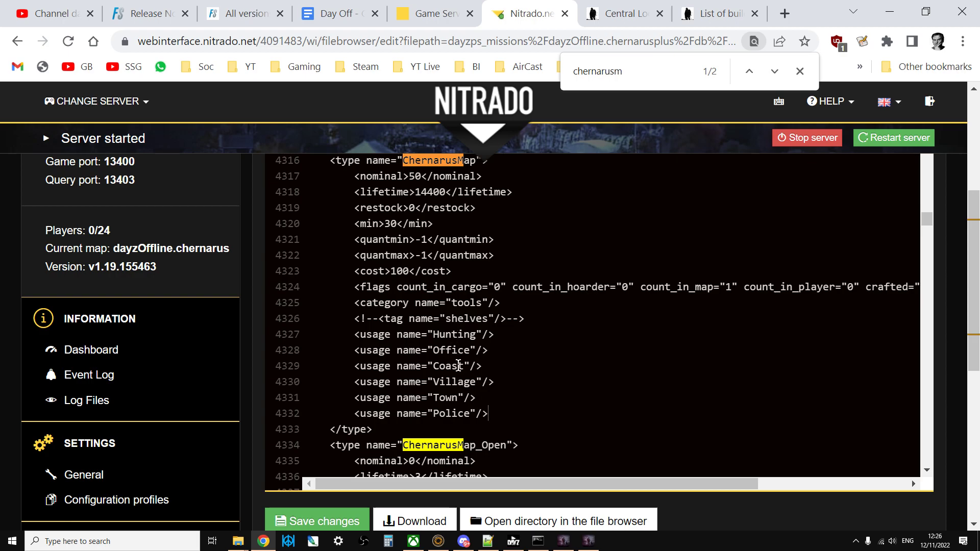
{"action": "mouse_move", "coordinate": [465, 418]}
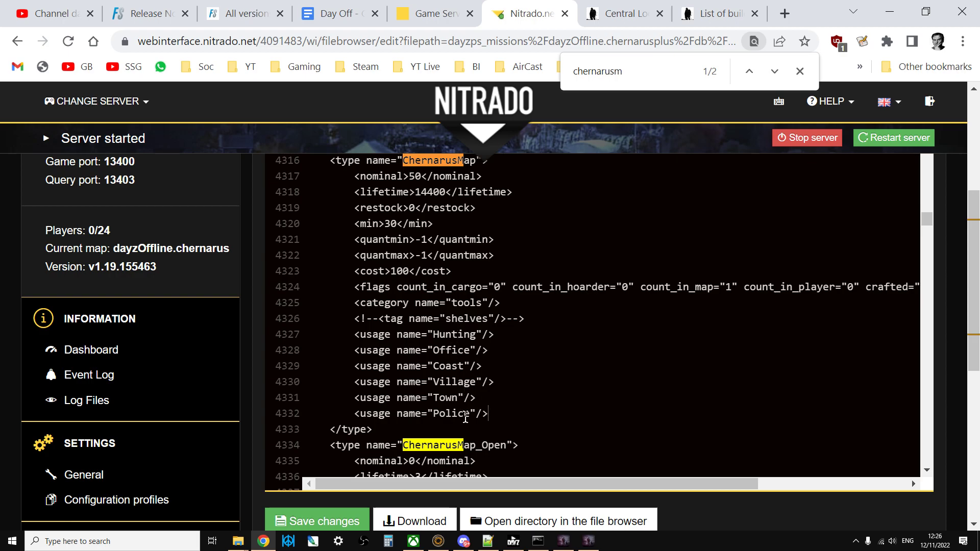
{"action": "scroll", "scroll_direction": "down", "scroll_amount": 3}
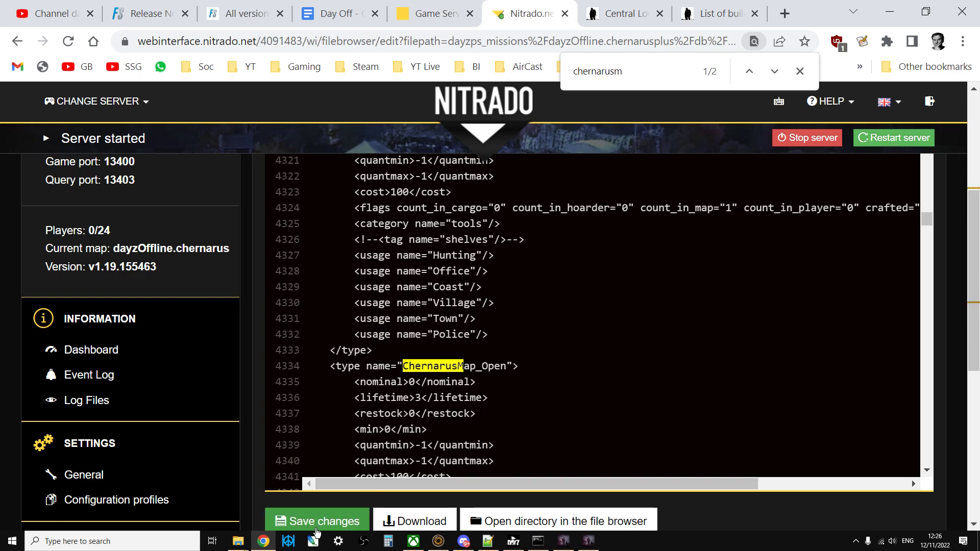
{"action": "mouse_move", "coordinate": [516, 506]}
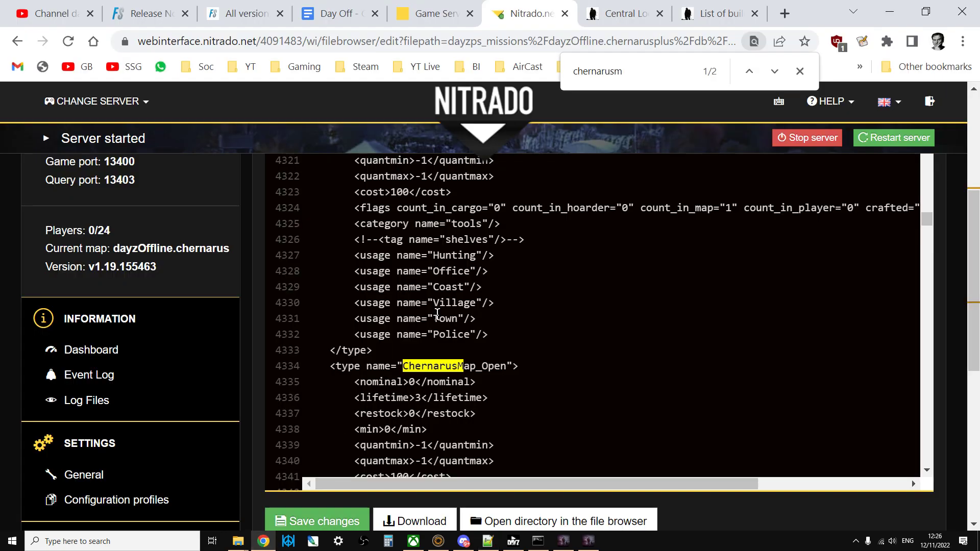
Save the server's types.xml and check its new last-edit time in the db folder.
{"action": "scroll", "scroll_direction": "down", "scroll_amount": 3}
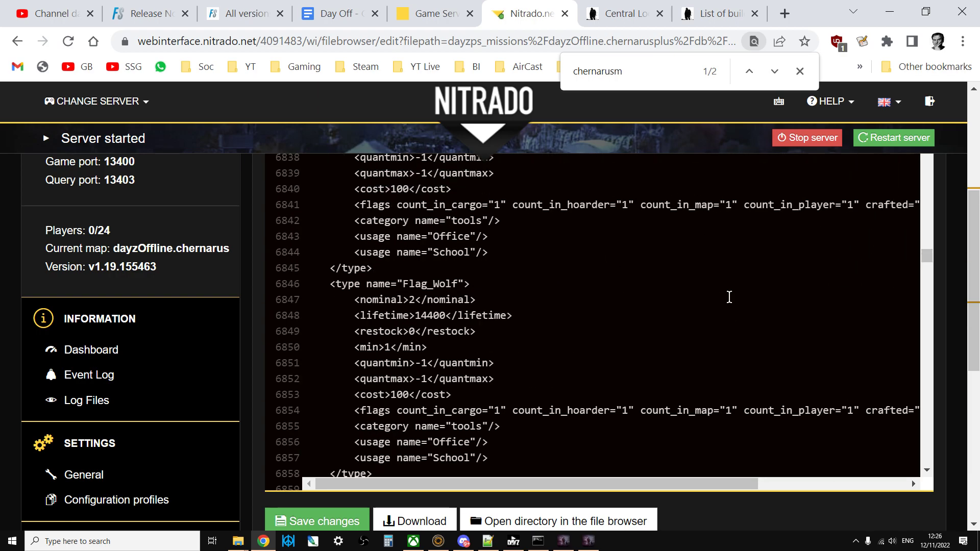
{"action": "scroll", "scroll_direction": "down", "scroll_amount": 3}
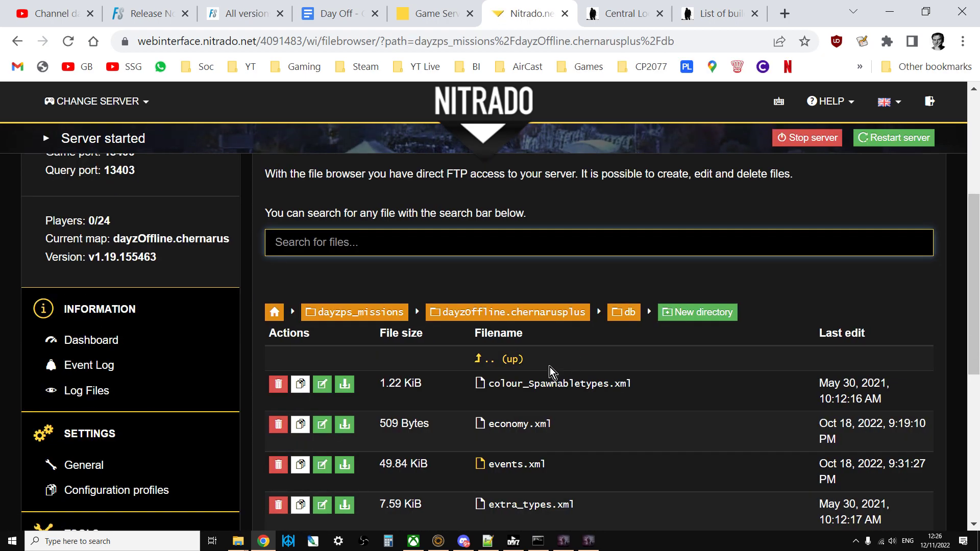
{"action": "scroll", "scroll_direction": "down", "scroll_amount": 3}
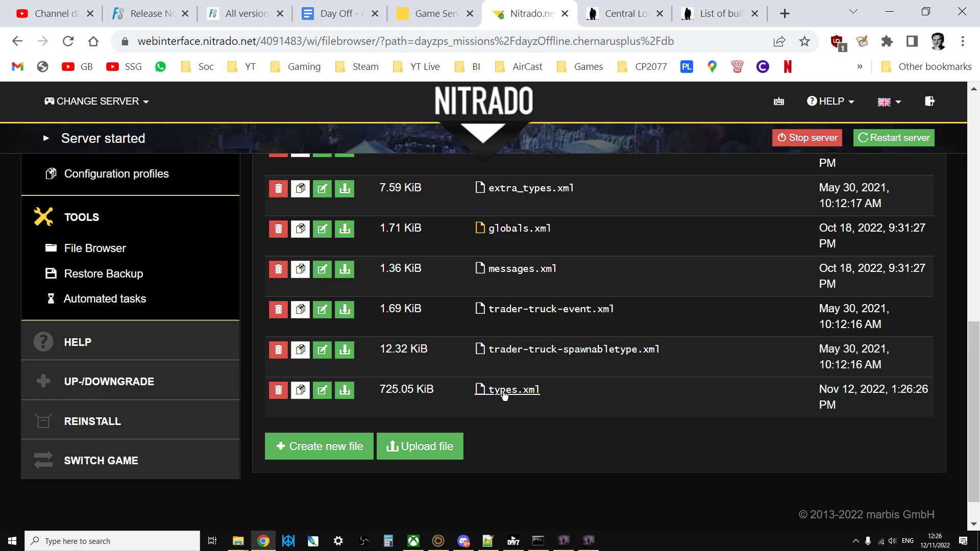
{"action": "mouse_move", "coordinate": [504, 393]}
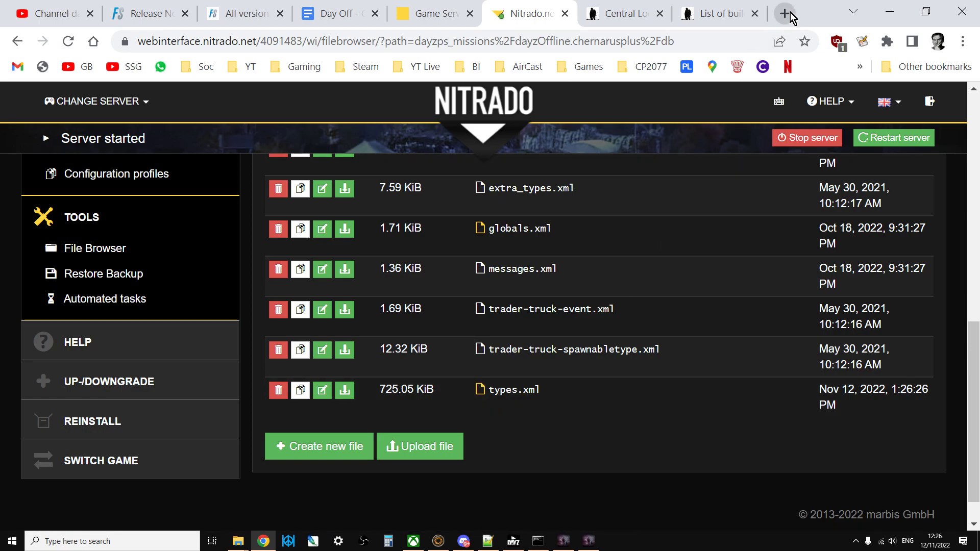
Open the Validate XML files bookmark from the BI folder in a new browser tab.
{"action": "left_click", "coordinate": [784, 14]}
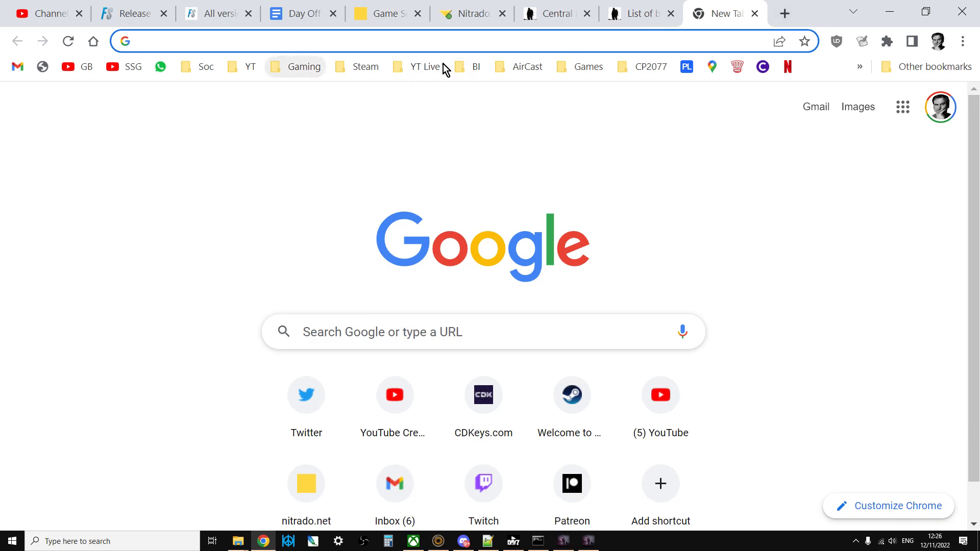
{"action": "left_click", "coordinate": [470, 67]}
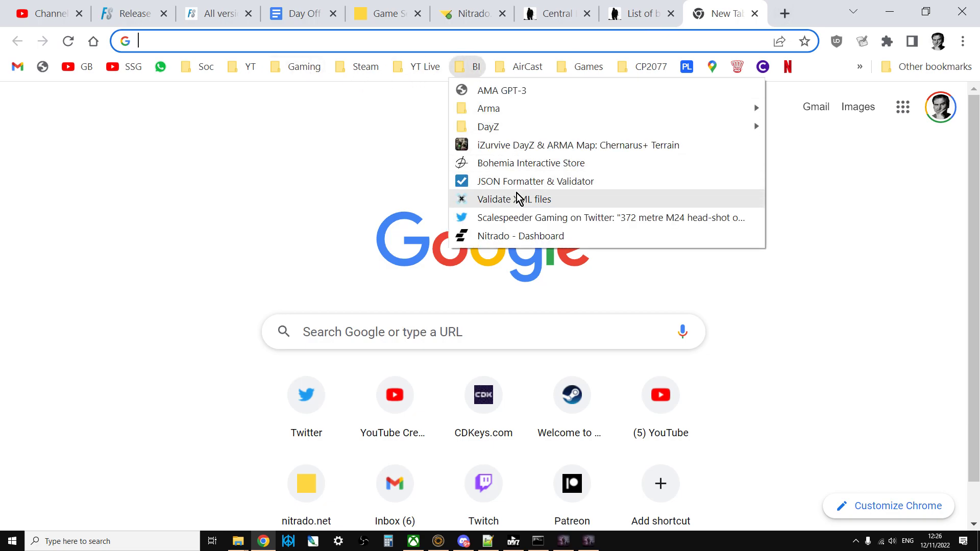
{"action": "left_click", "coordinate": [513, 199]}
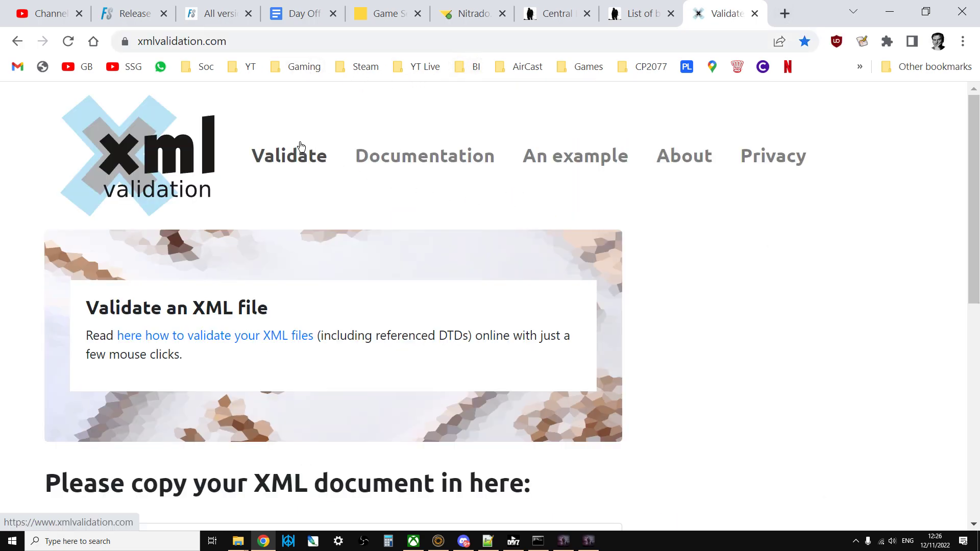
{"action": "scroll", "scroll_direction": "down", "scroll_amount": 3}
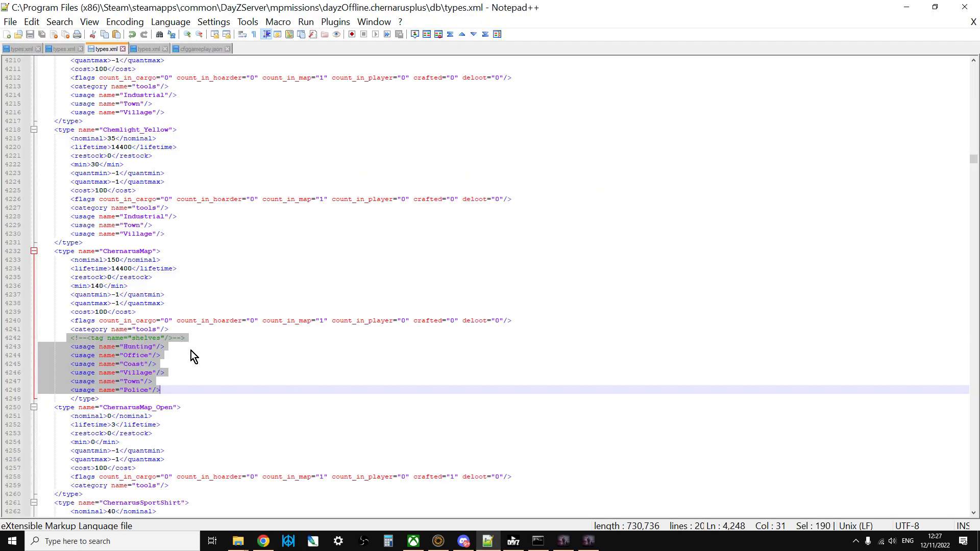
Deselect the ChernarusMap block at the Police usage line and make a small edit.
{"action": "left_click", "coordinate": [173, 390]}
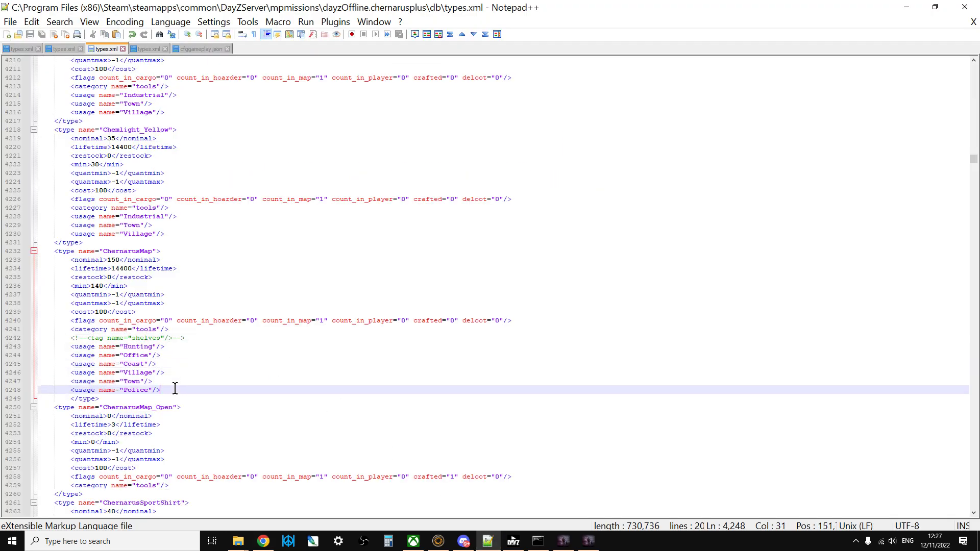
{"action": "key", "text": "Backspace"}
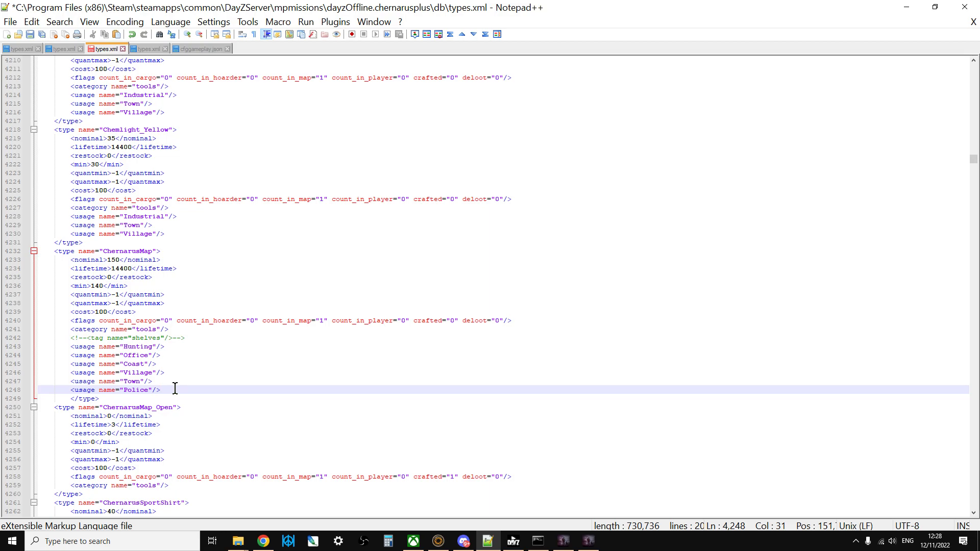
Save the local types.xml and review the MapData settings in cfggameplay.json.
{"action": "left_click", "coordinate": [160, 389]}
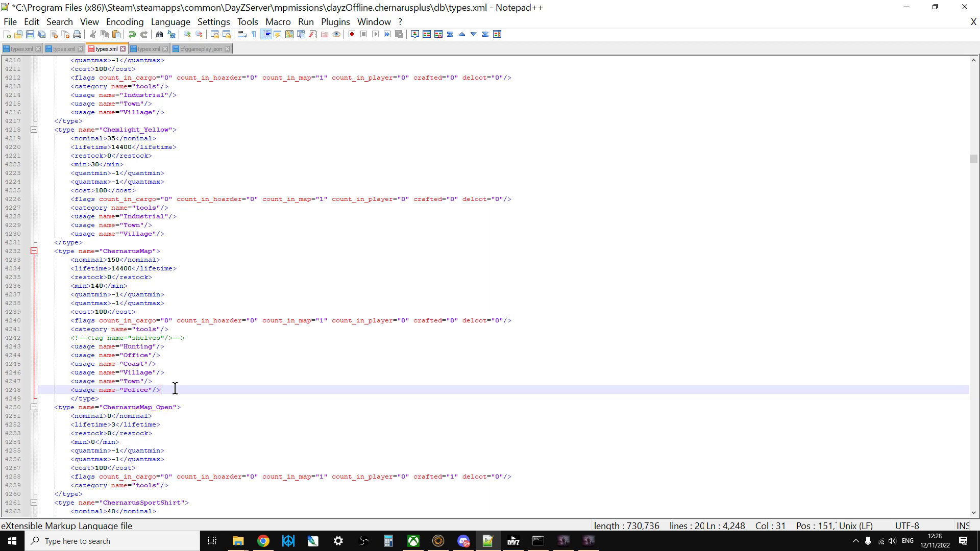
{"action": "left_click", "coordinate": [197, 49]}
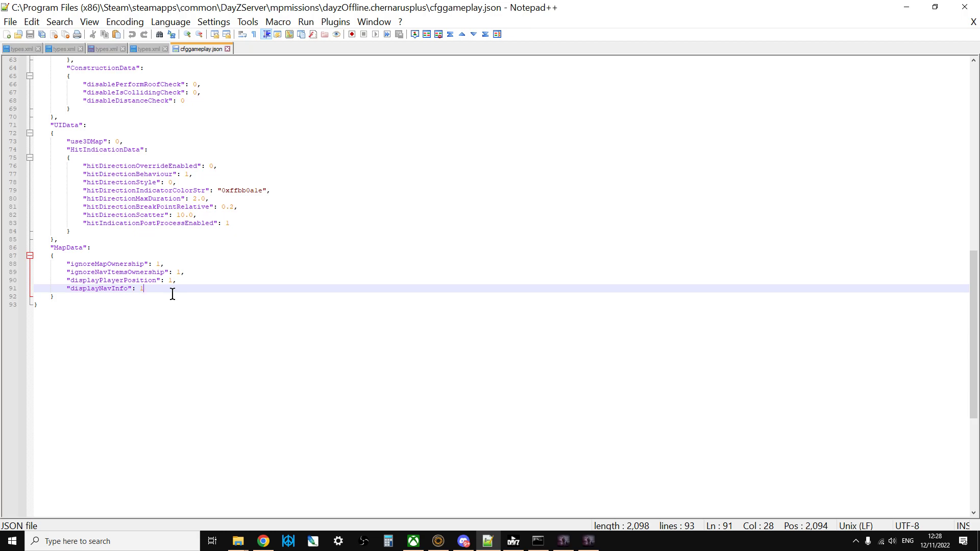
{"action": "mouse_move", "coordinate": [182, 142]}
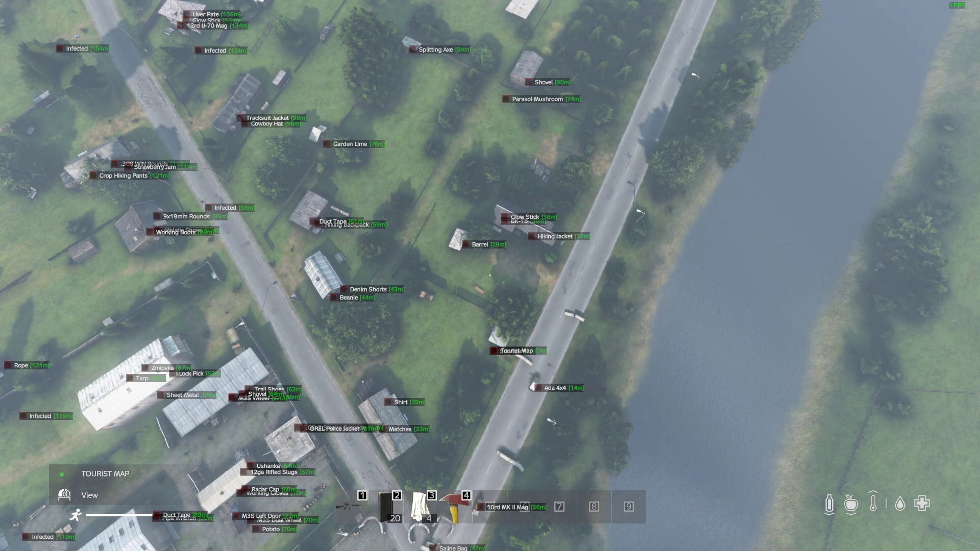
Open the DayZ in-game map with M and zoom out around the player's position marker.
{"action": "key", "text": "M"}
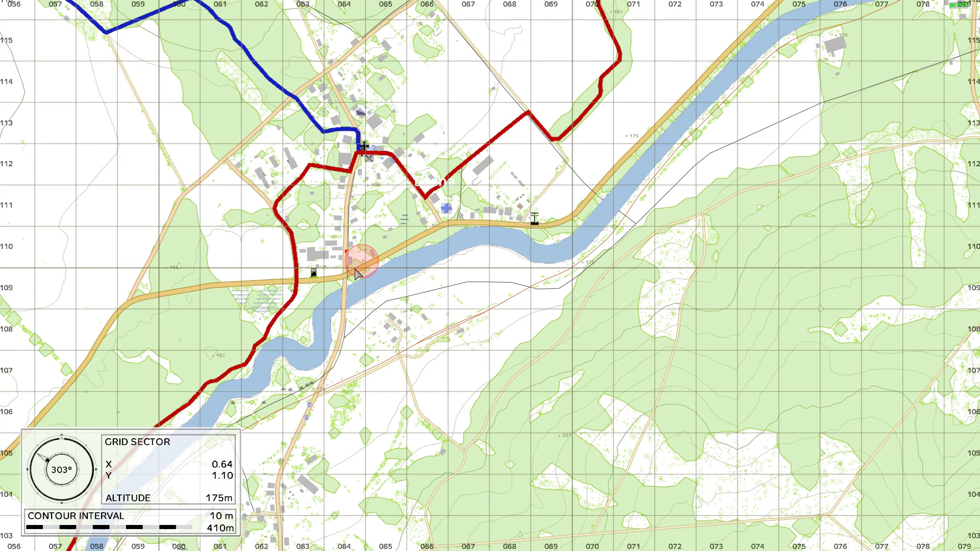
{"action": "scroll", "scroll_direction": "down", "scroll_amount": 3}
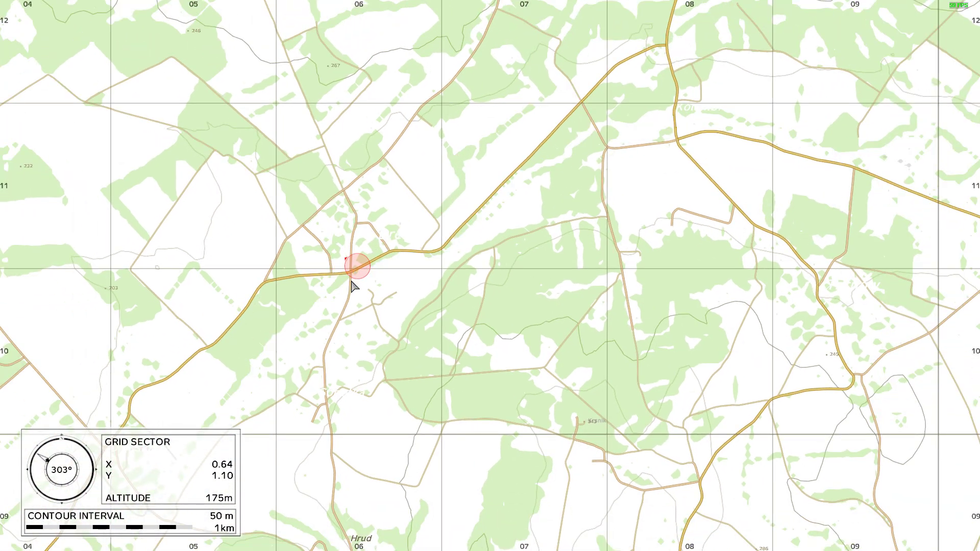
{"action": "mouse_move", "coordinate": [339, 304]}
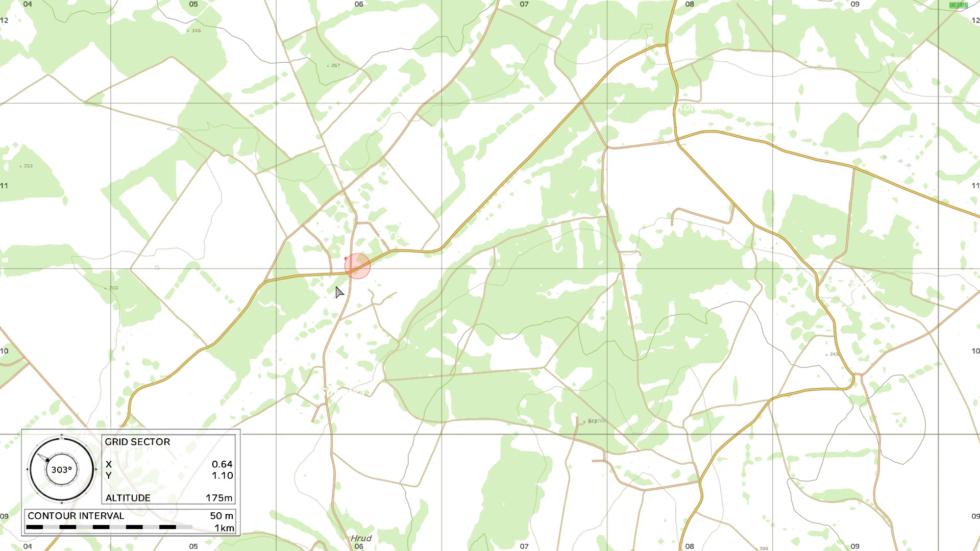